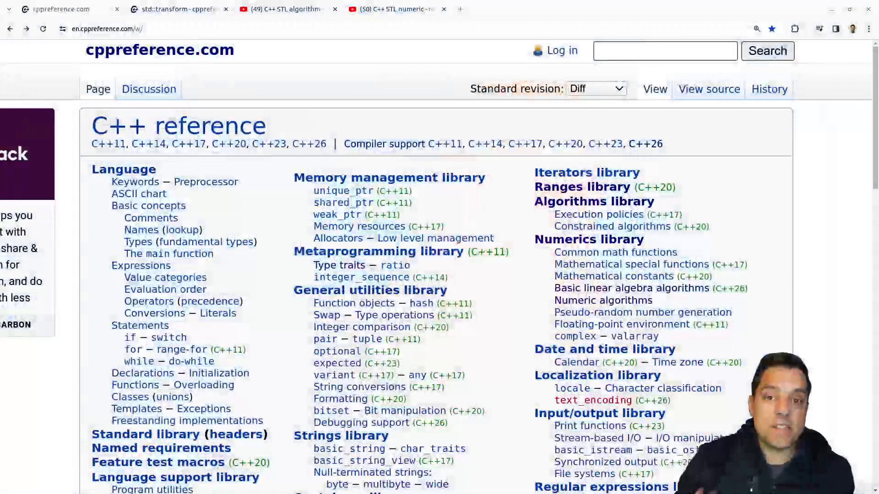
# Close the other browser tabs and open Numeric algorithms under Numerics library
pyautogui.click(287, 9)
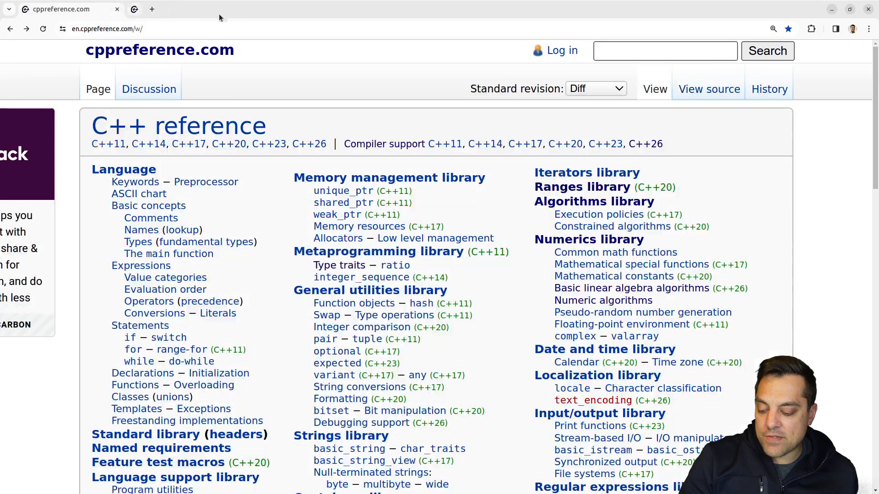
pyautogui.moveTo(621, 305)
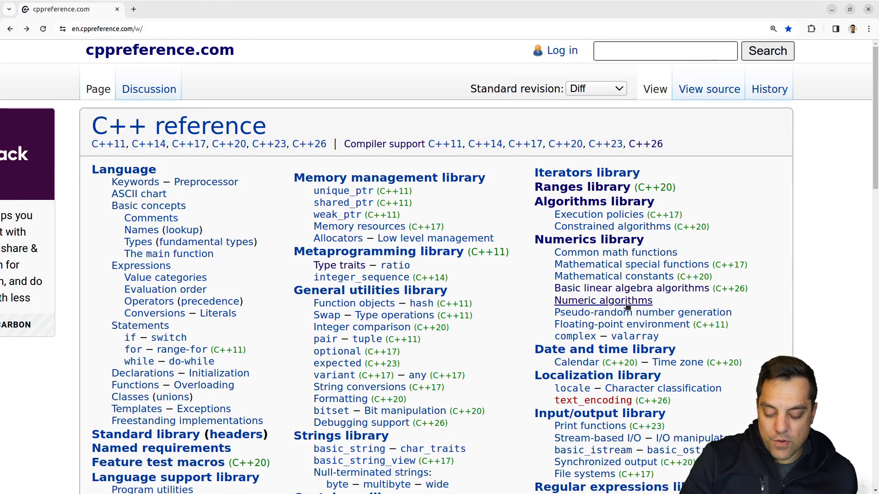
pyautogui.click(604, 300)
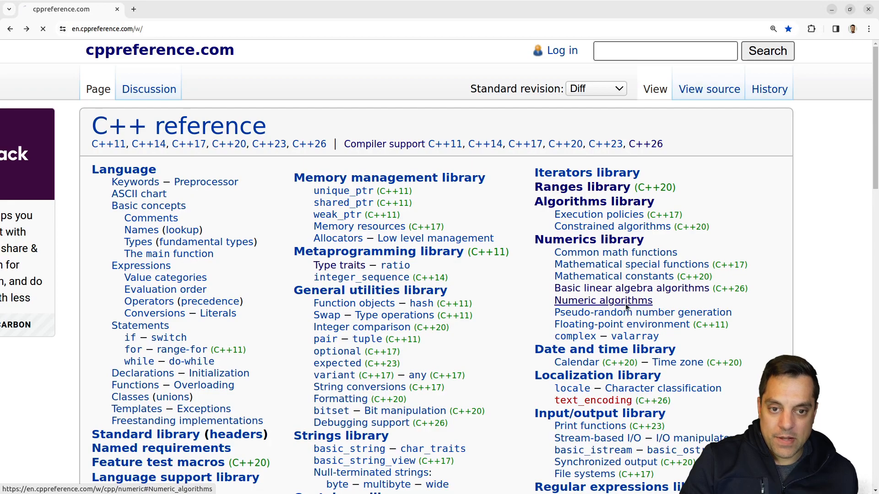
# Scroll to the Numeric operations table and highlight the transform_reduce description
pyautogui.click(603, 301)
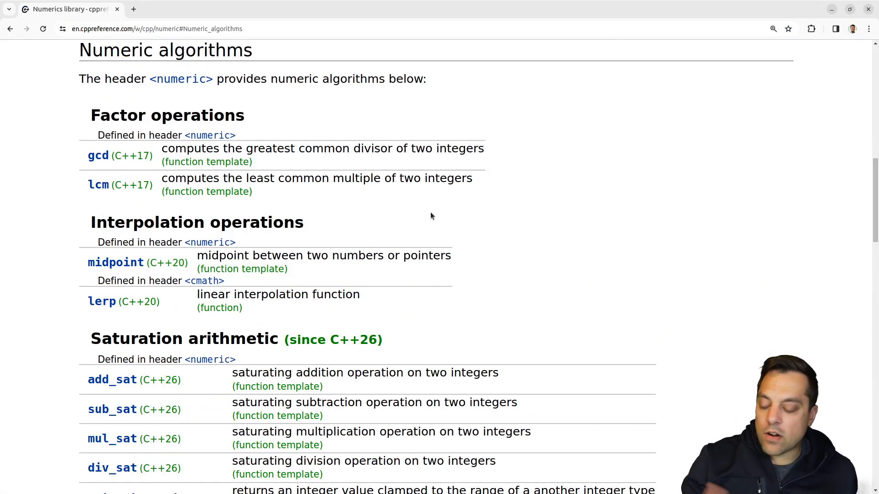
pyautogui.scroll(-3)
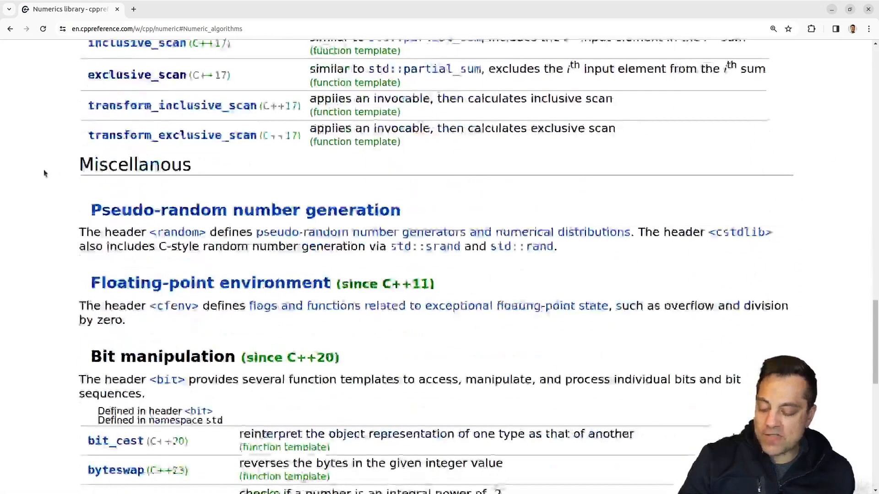
pyautogui.scroll(-3)
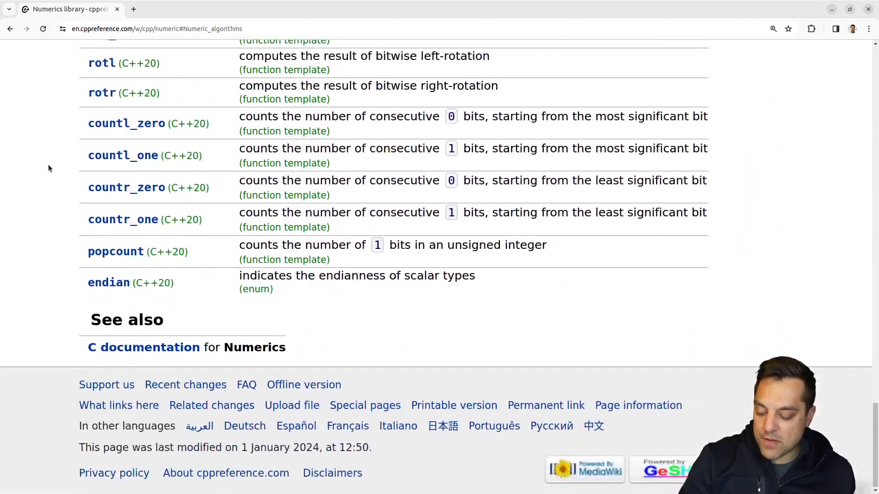
pyautogui.scroll(3)
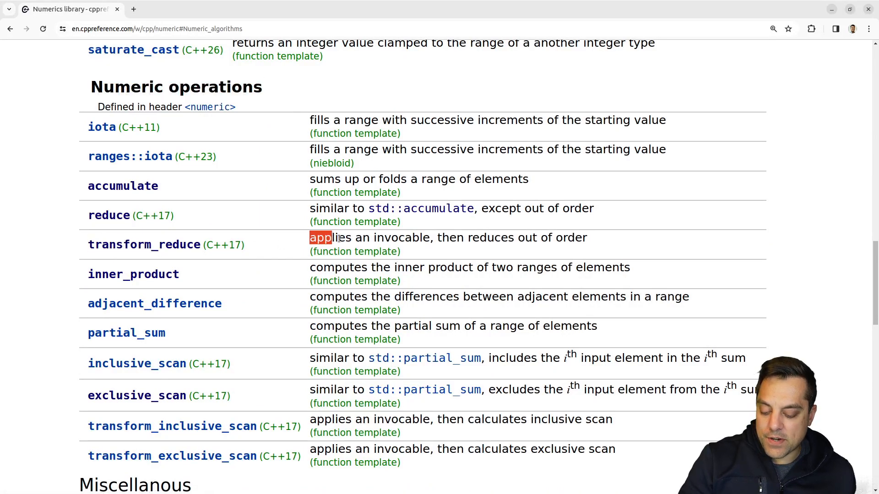
pyautogui.moveTo(323, 238); pyautogui.dragTo(431, 237)
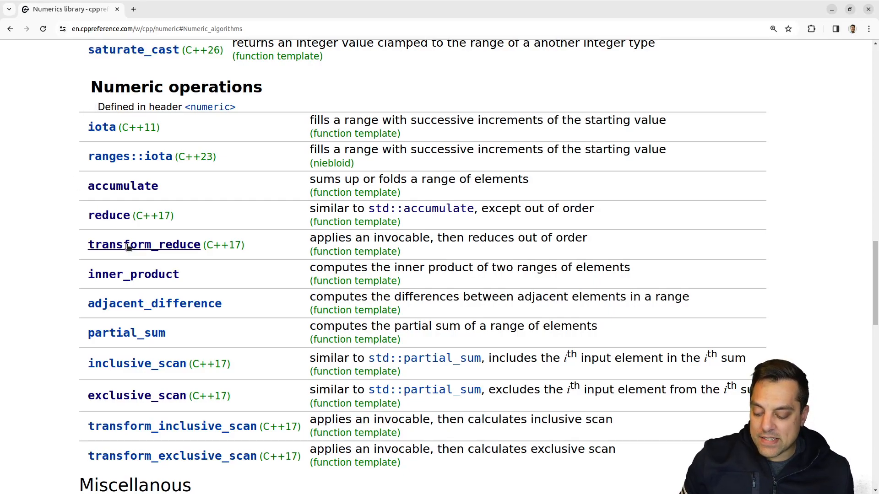
# Open the std::transform_reduce page and highlight std::plus<>() in the equivalent call
pyautogui.click(143, 245)
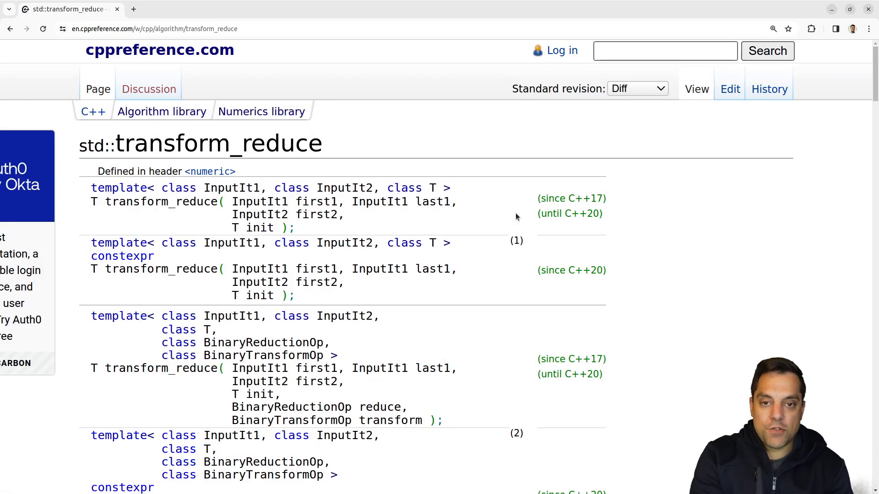
pyautogui.moveTo(549, 297)
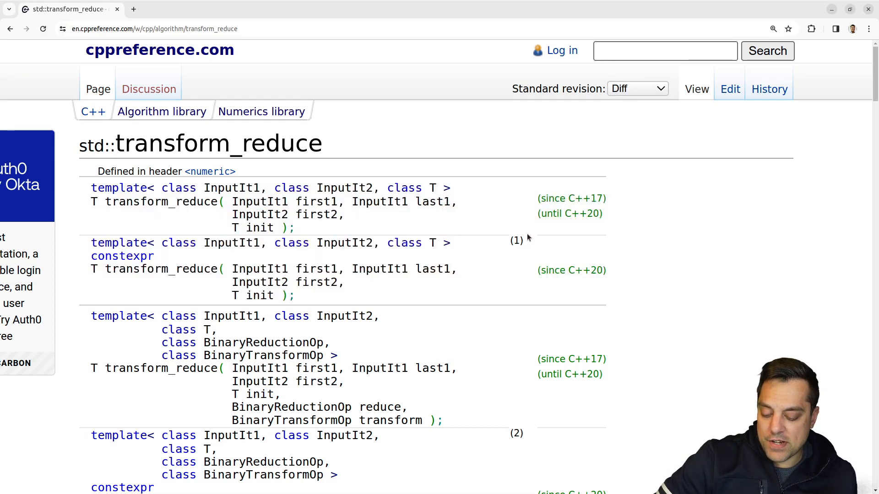
pyautogui.scroll(-3)
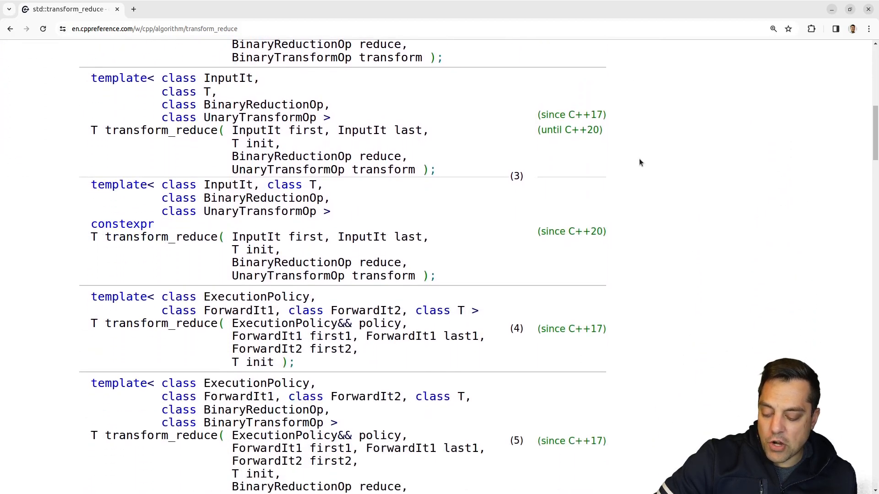
pyautogui.scroll(-3)
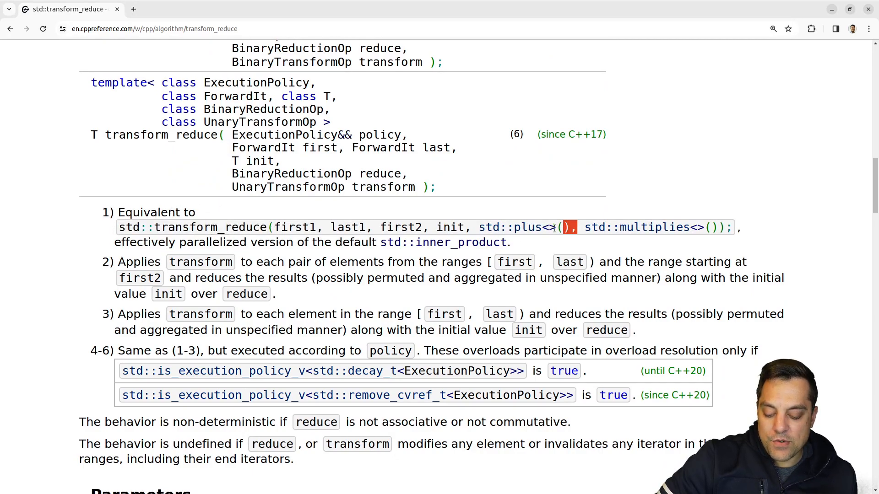
pyautogui.moveTo(574, 227); pyautogui.dragTo(478, 227)
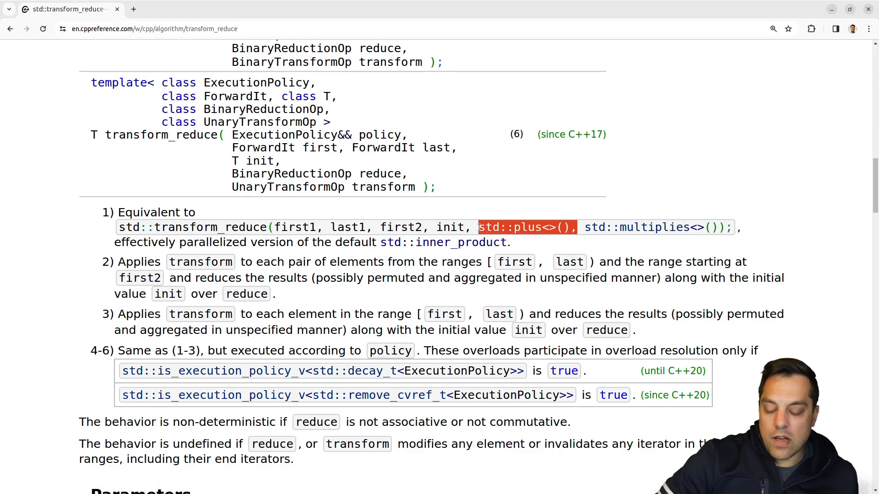
pyautogui.moveTo(629, 227)
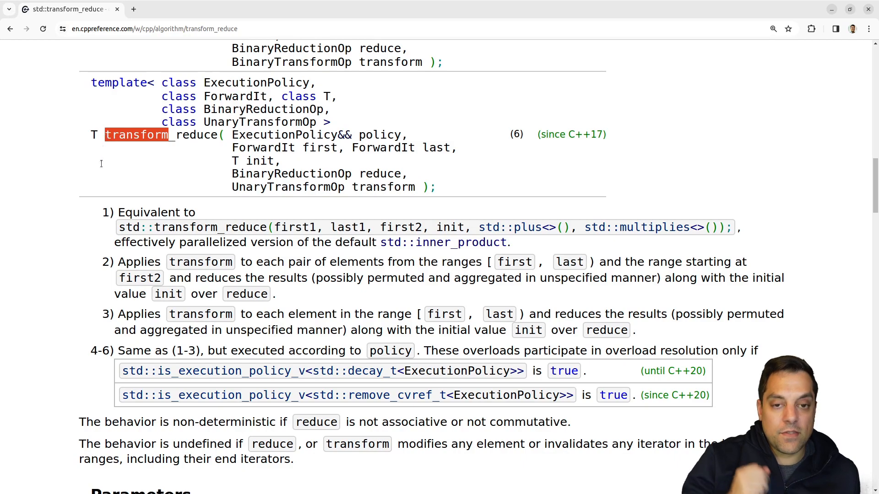
pyautogui.moveTo(353, 208)
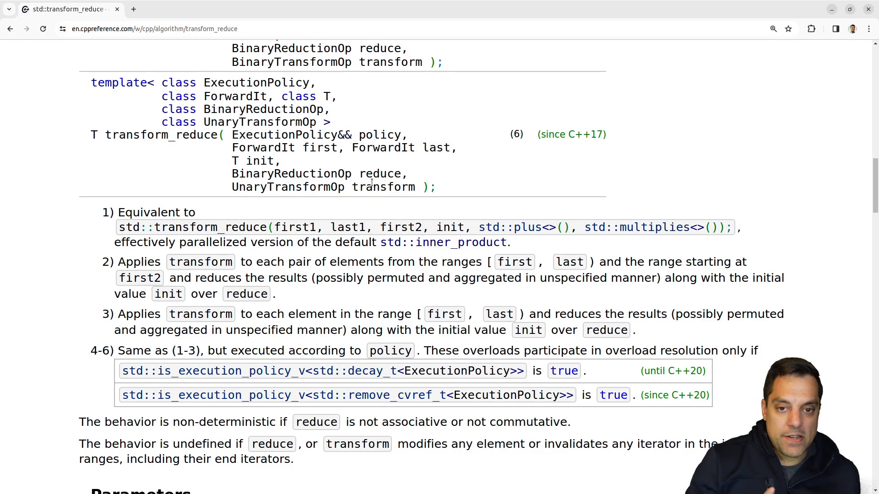
pyautogui.scroll(3)
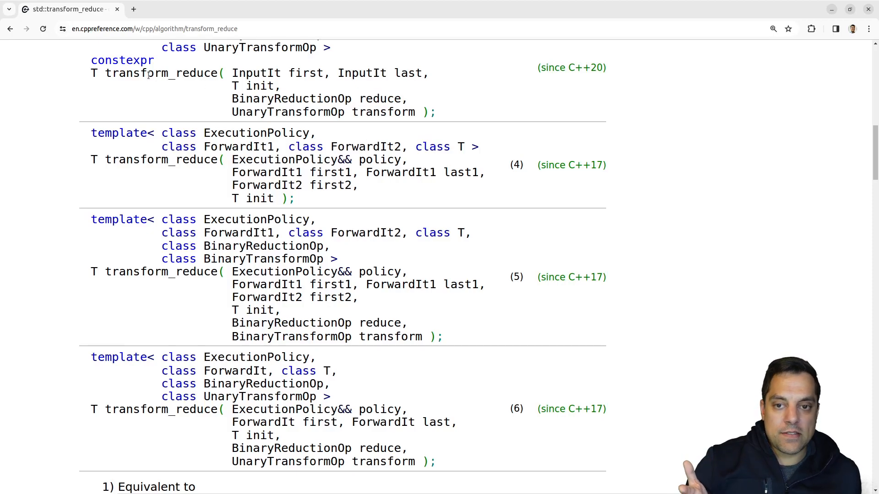
# Select words in the overload signatures and highlight overload 3's constexpr signature
pyautogui.doubleClick(160, 73)
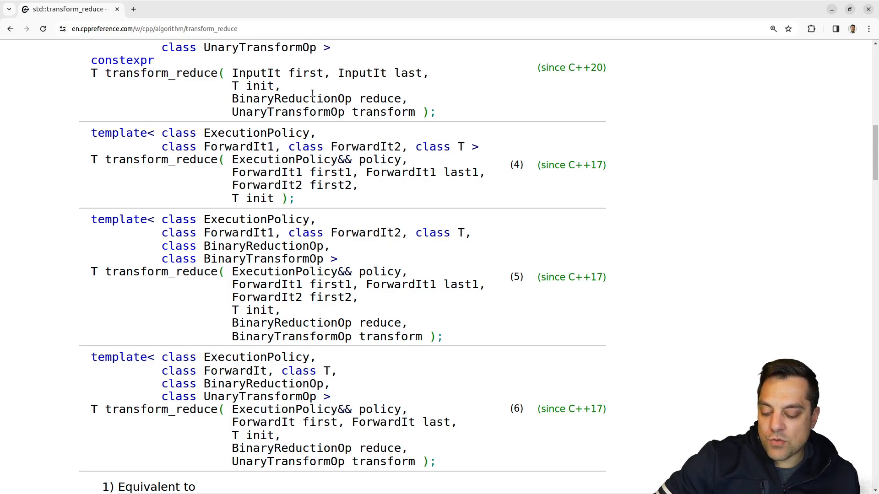
pyautogui.doubleClick(290, 99)
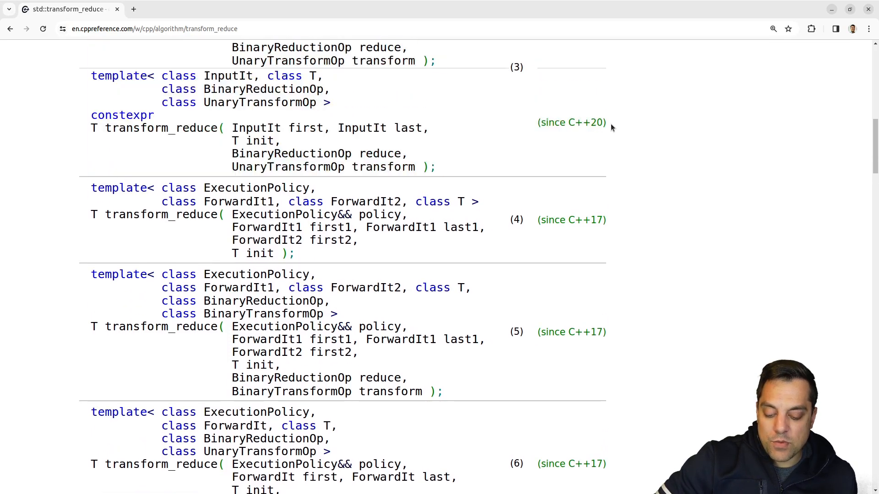
pyautogui.doubleClick(122, 115)
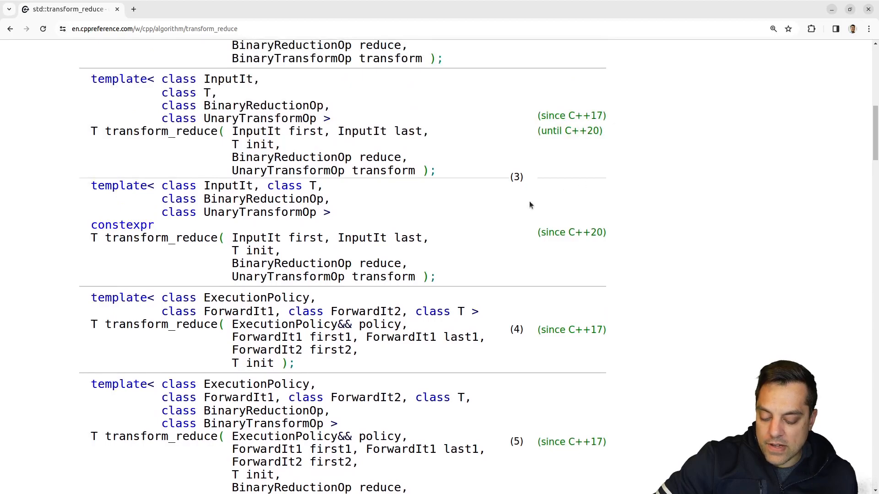
pyautogui.moveTo(107, 237); pyautogui.dragTo(435, 277)
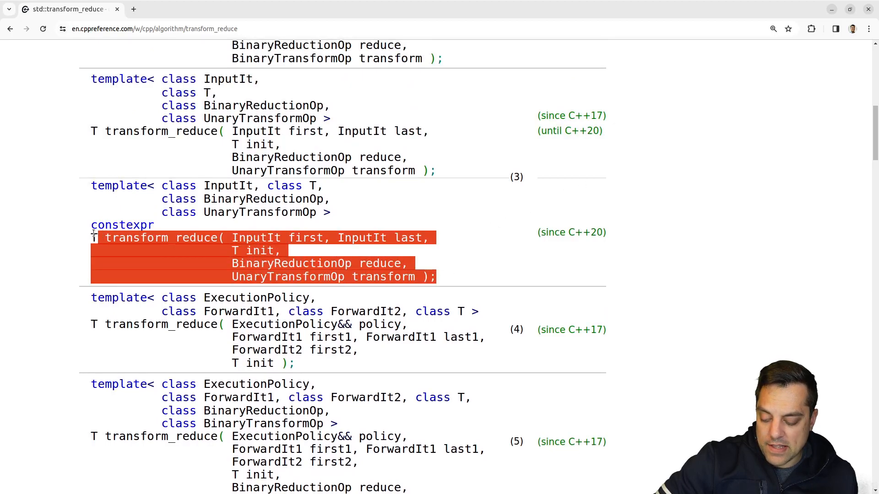
# Highlight overload 3's parameters, then std::plus<>() in overload 1's equivalent call
pyautogui.scroll(-3)
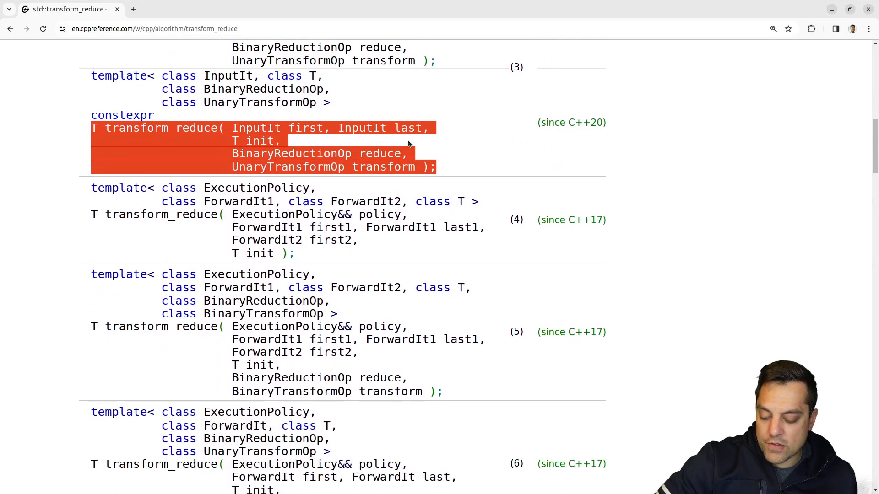
pyautogui.doubleClick(305, 128)
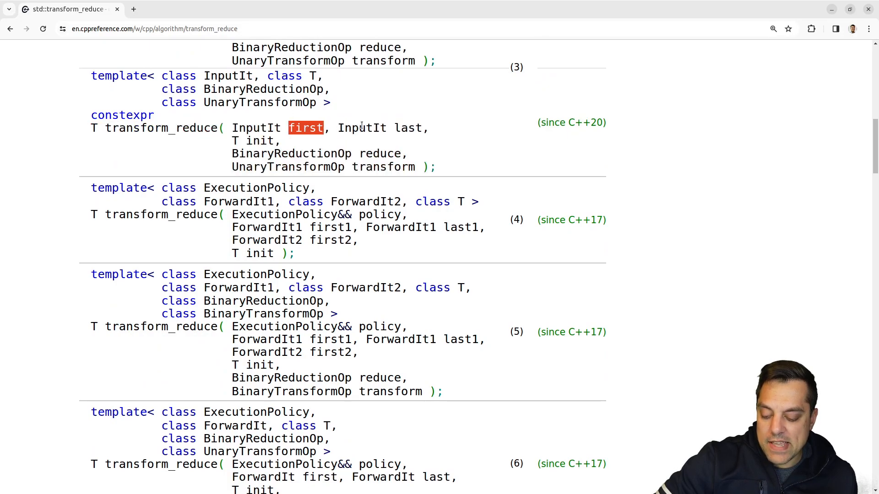
pyautogui.moveTo(366, 123)
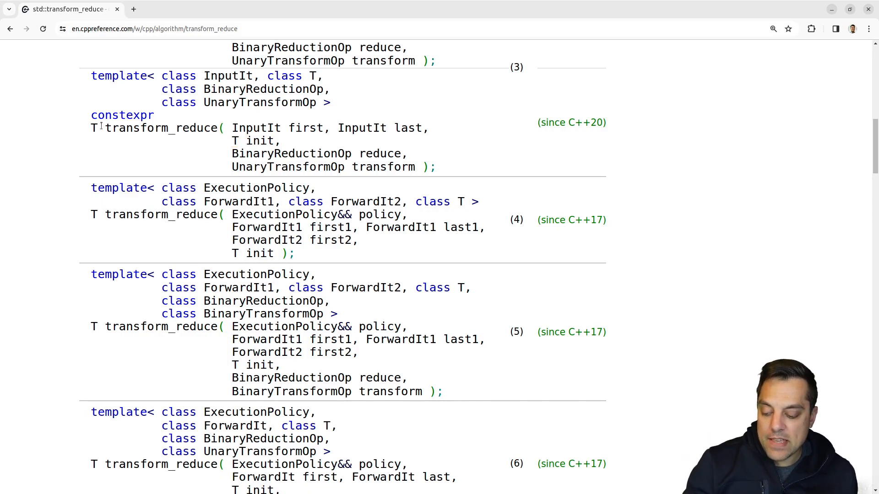
pyautogui.doubleClick(94, 128)
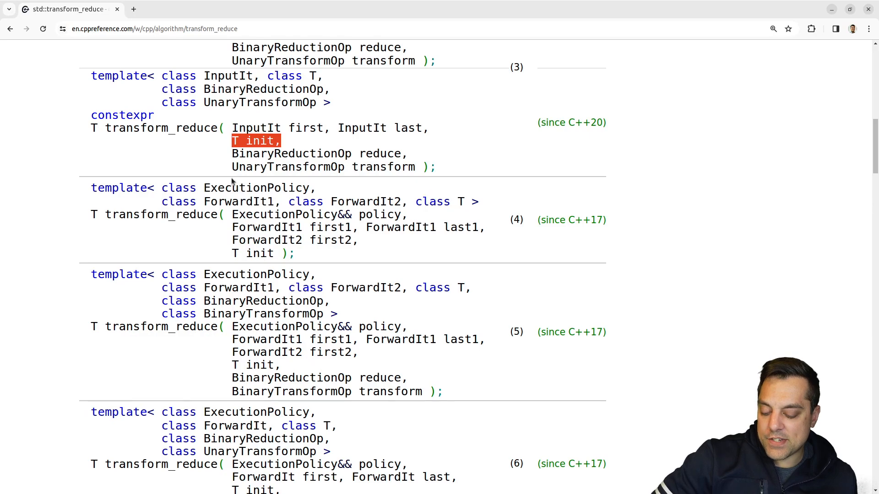
pyautogui.moveTo(290, 153)
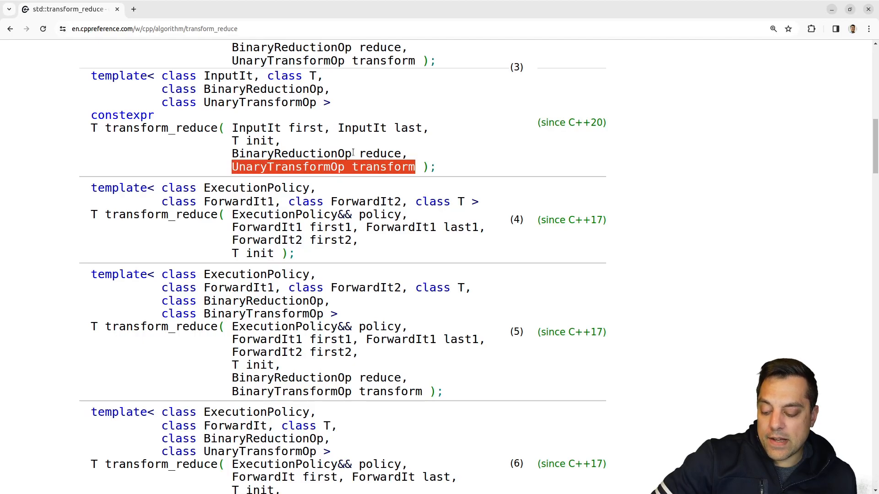
pyautogui.moveTo(523, 189)
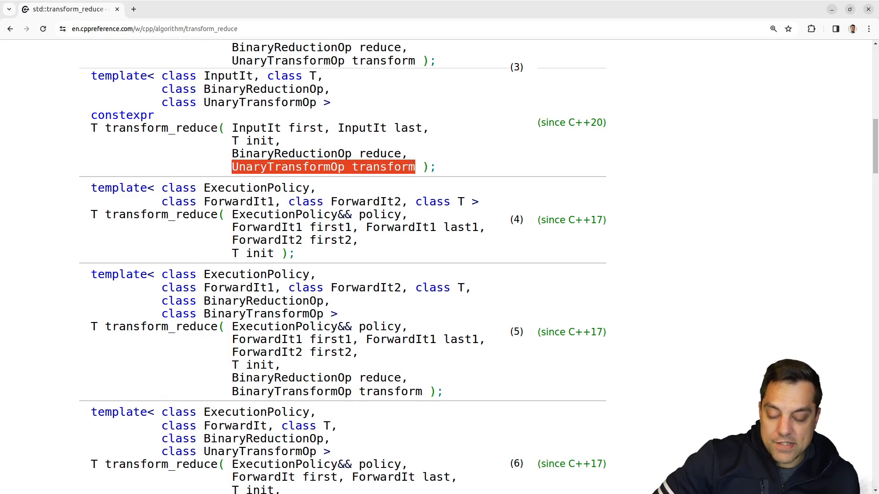
pyautogui.scroll(-3)
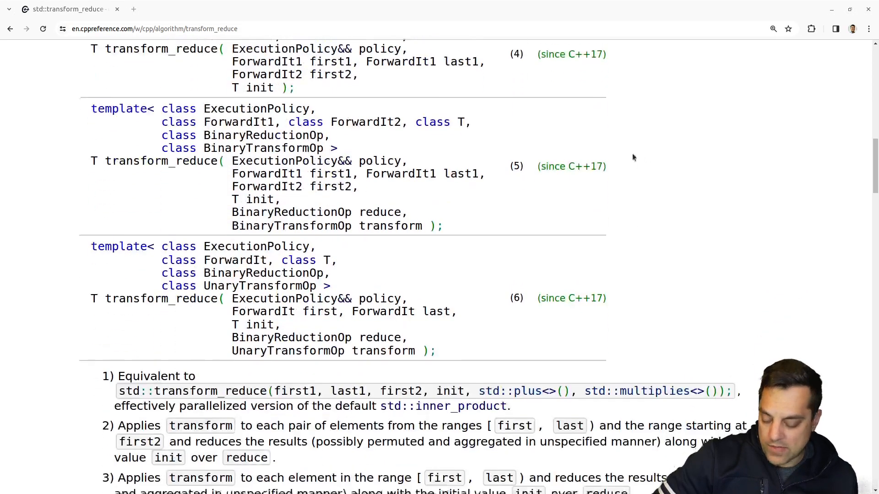
pyautogui.scroll(-3)
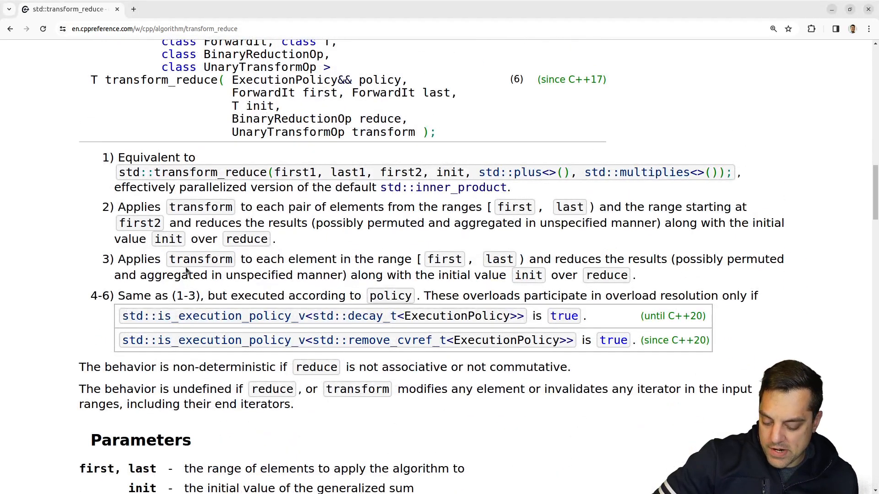
pyautogui.moveTo(277, 259); pyautogui.dragTo(395, 259)
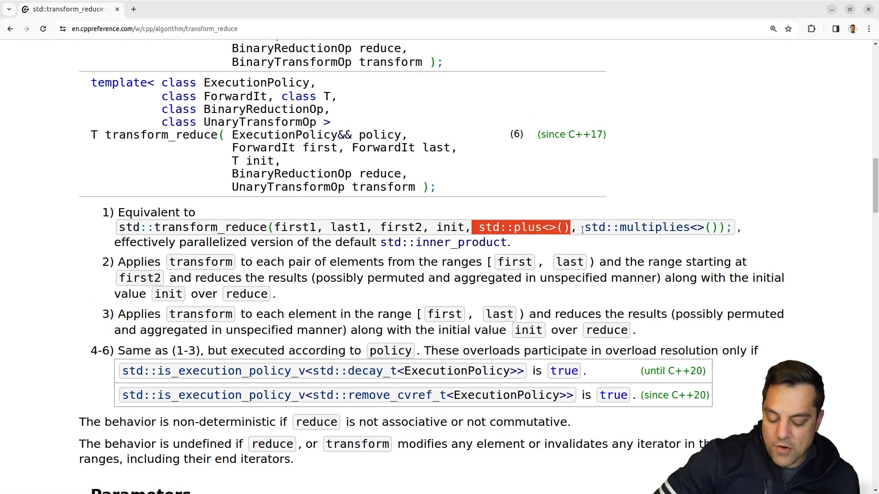
# Back at the signatures, highlight overload 3's BinaryReductionOp type and reduce parameter
pyautogui.scroll(3)
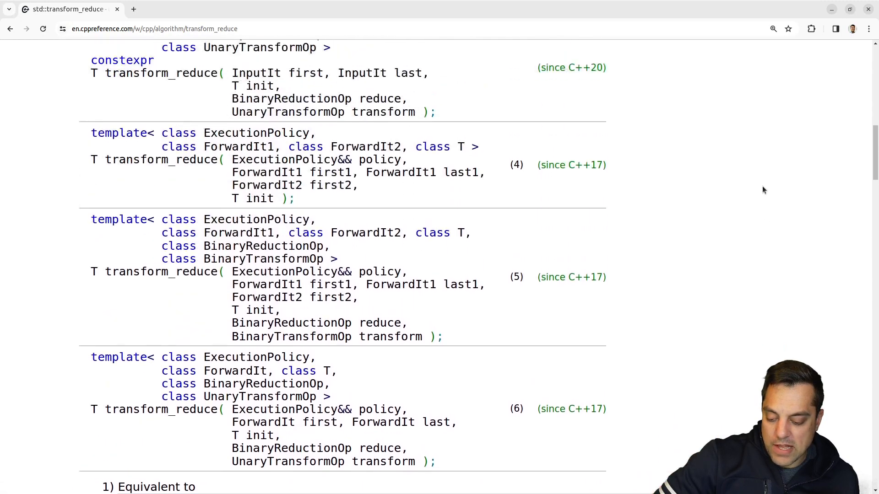
pyautogui.scroll(3)
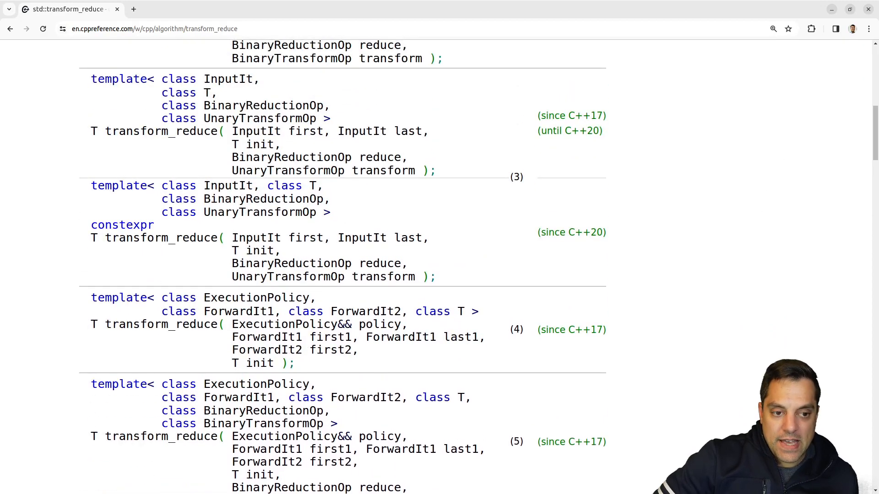
pyautogui.moveTo(377, 277)
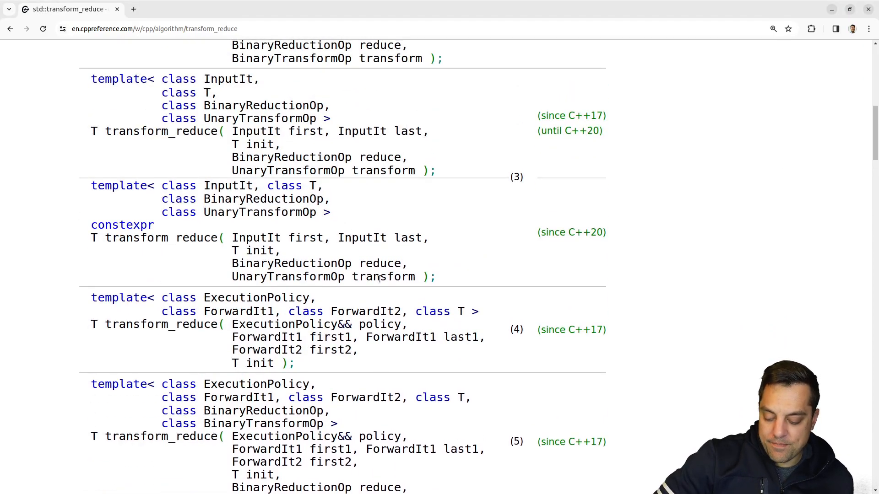
pyautogui.doubleClick(382, 277)
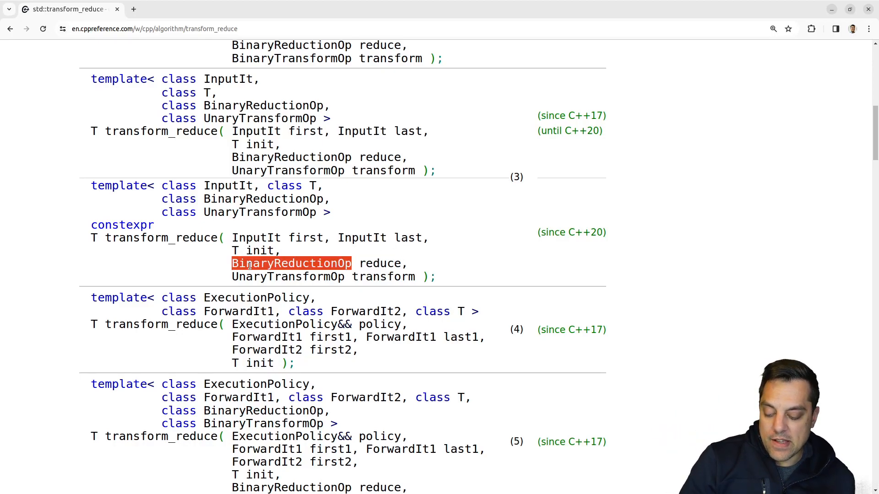
pyautogui.moveTo(472, 238)
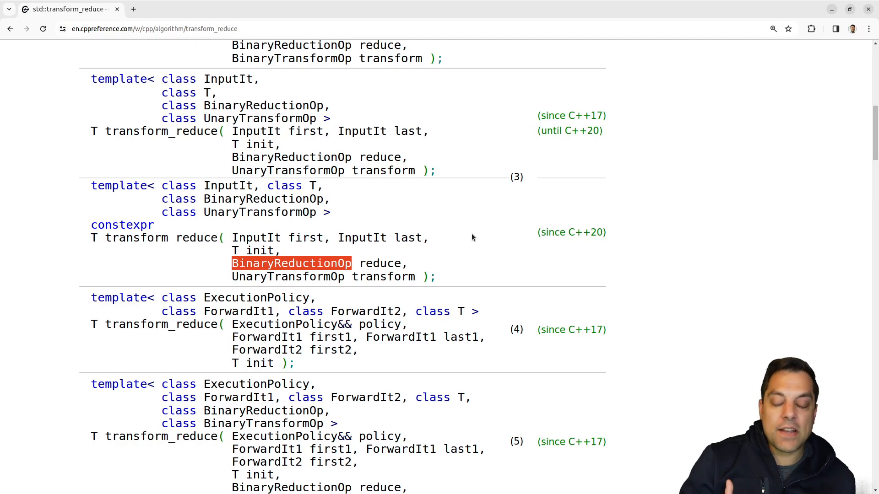
pyautogui.moveTo(483, 233)
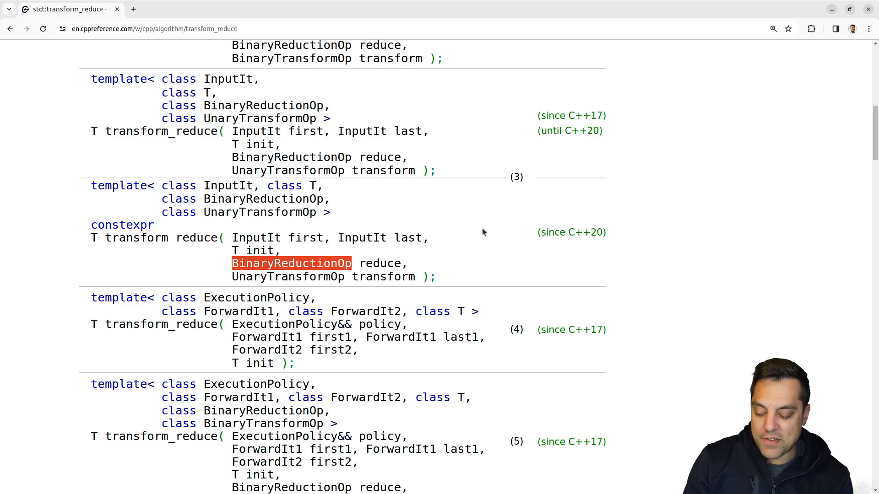
pyautogui.moveTo(389, 257)
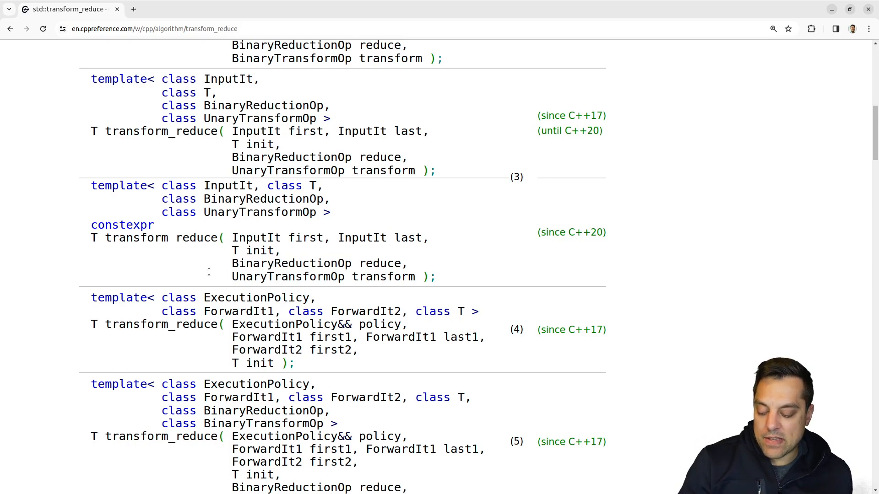
pyautogui.moveTo(235, 263); pyautogui.dragTo(404, 263)
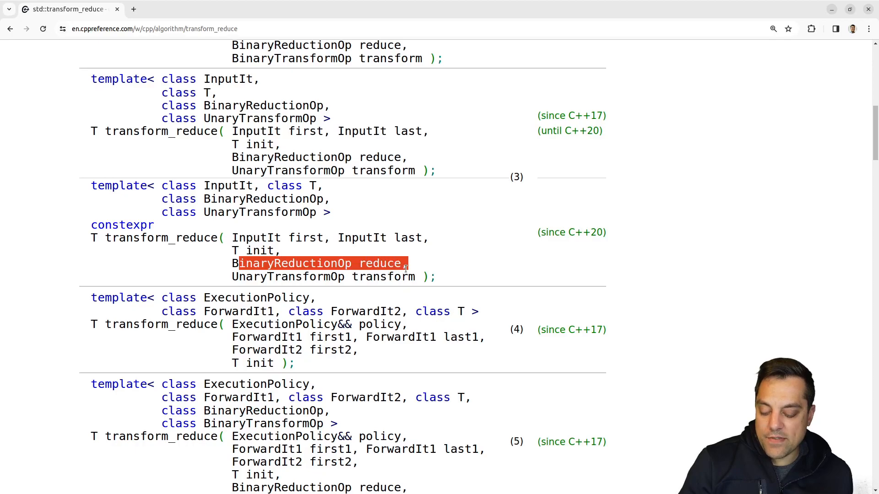
pyautogui.moveTo(334, 258)
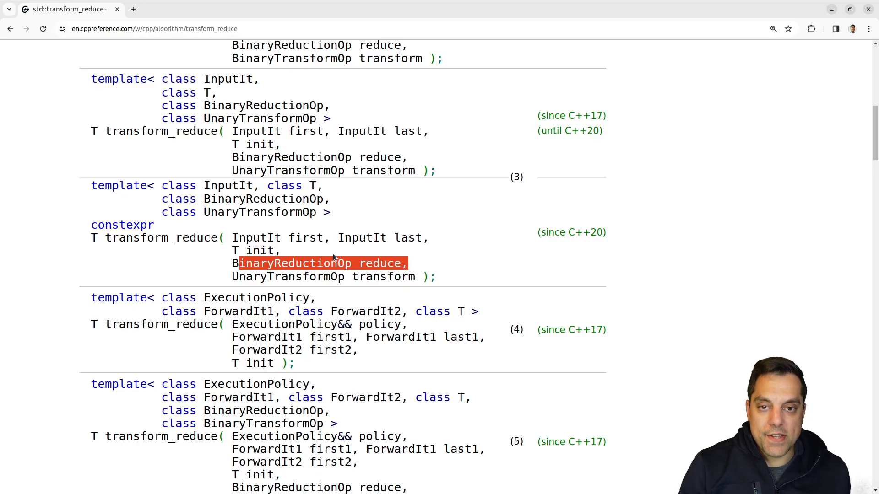
pyautogui.scroll(-3)
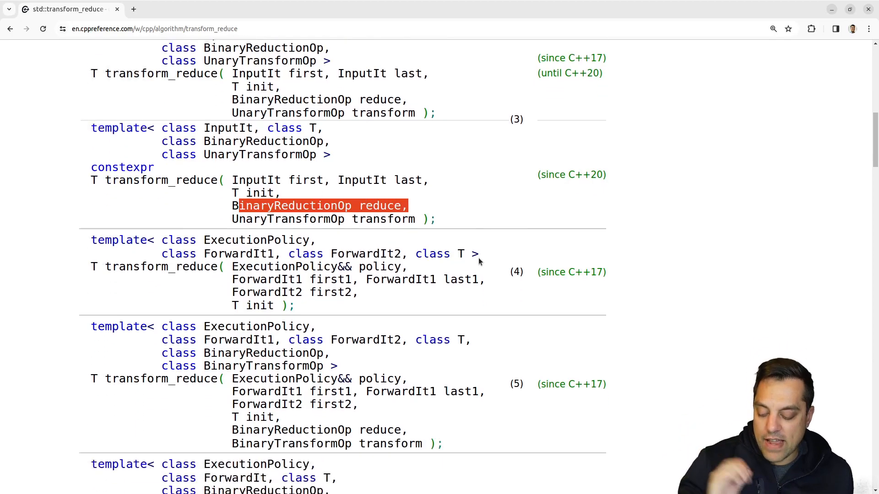
# Highlight overload 1's full 'Equivalent to' sentence, then clear the highlight
pyautogui.scroll(-3)
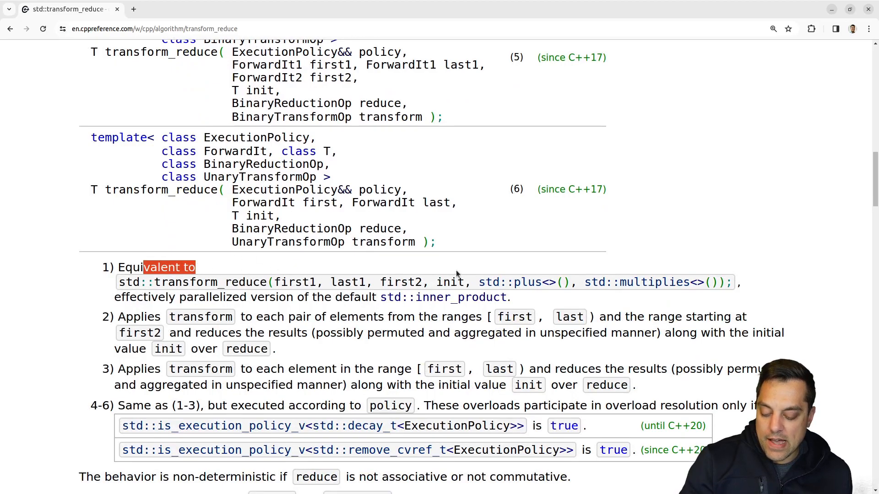
pyautogui.moveTo(117, 282); pyautogui.dragTo(510, 297)
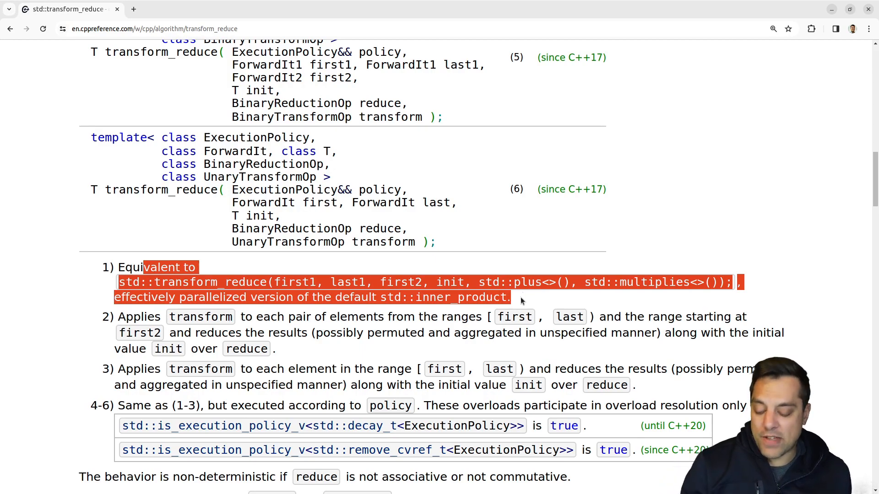
pyautogui.click(521, 299)
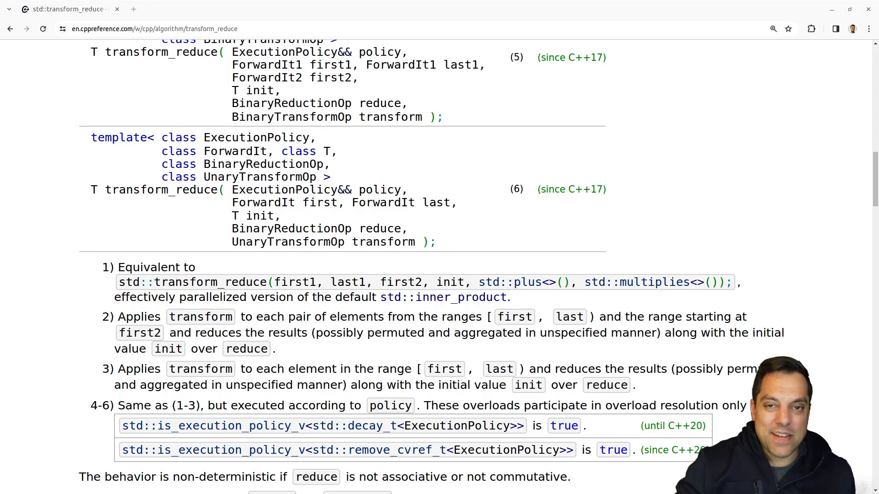
pyautogui.moveTo(624, 144)
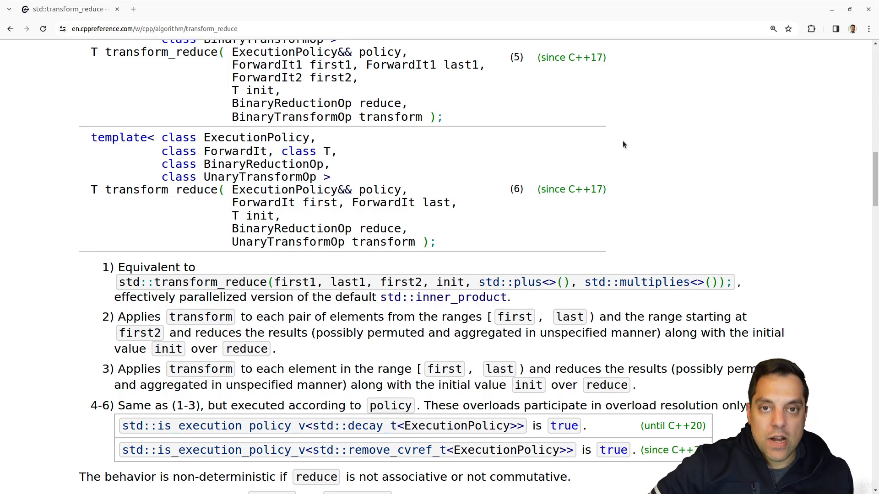
pyautogui.moveTo(443, 297)
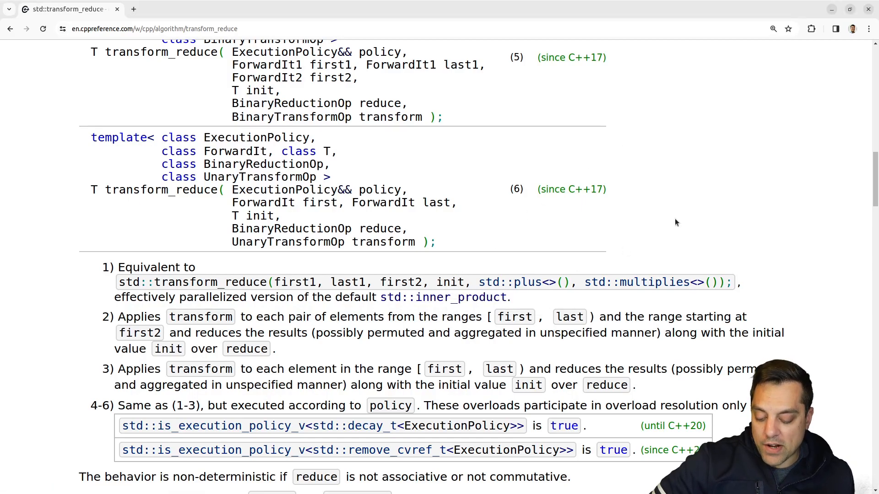
# Scroll down to the non-determinism notes and the start of the Parameters section
pyautogui.scroll(-3)
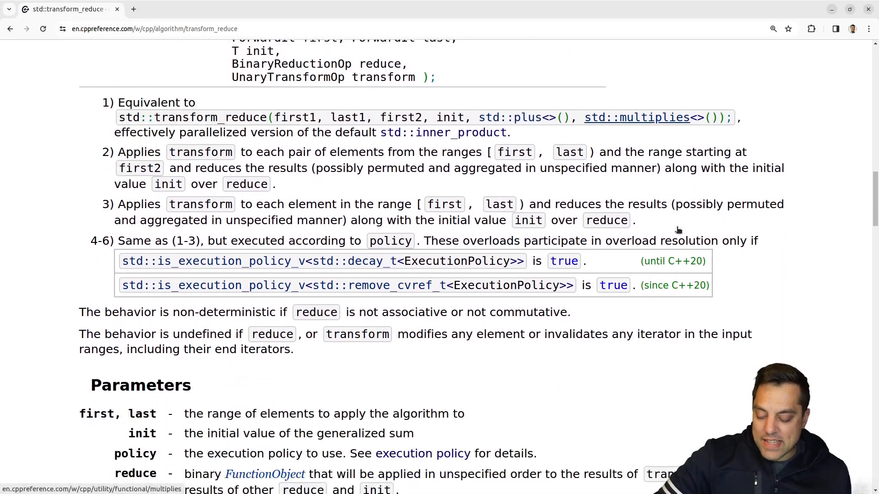
pyautogui.moveTo(310, 296)
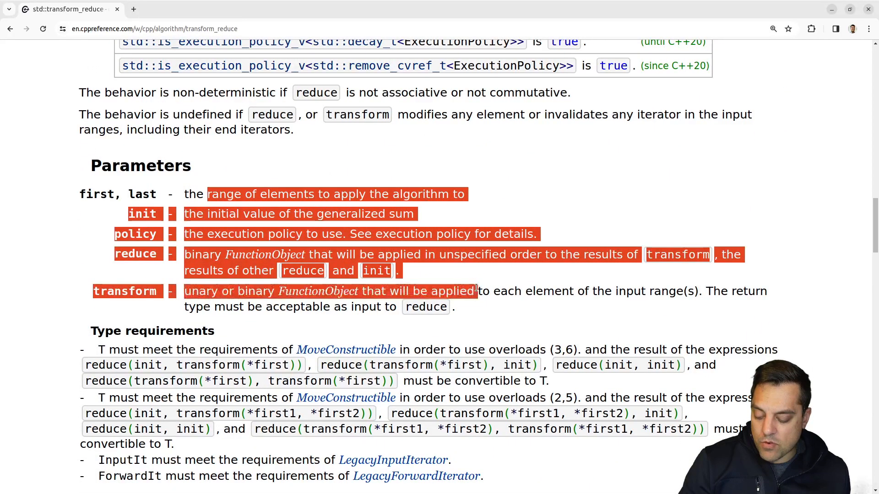
# Clear the parameter highlight and highlight 'must meet the requirements' for type T
pyautogui.scroll(-3)
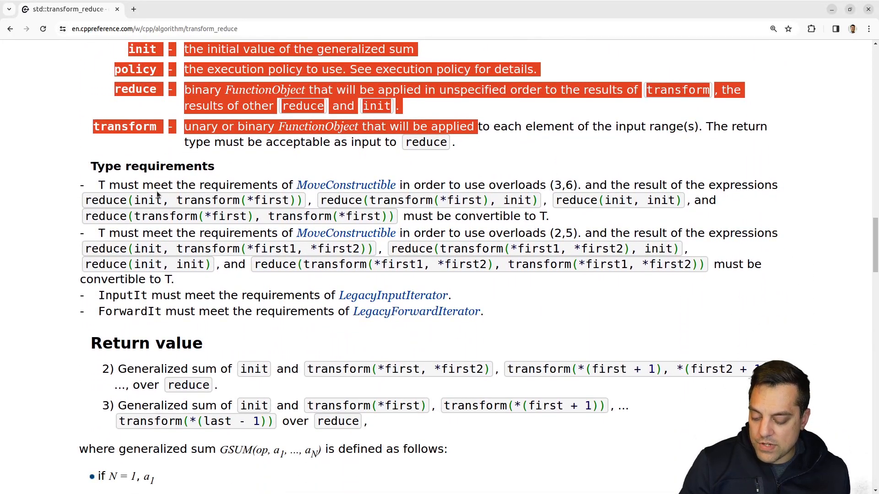
pyautogui.click(131, 185)
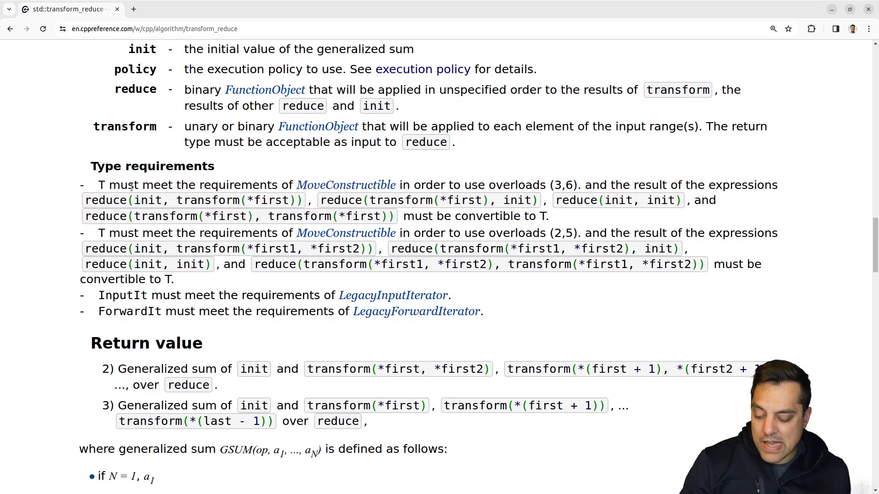
pyautogui.moveTo(135, 185); pyautogui.dragTo(270, 185)
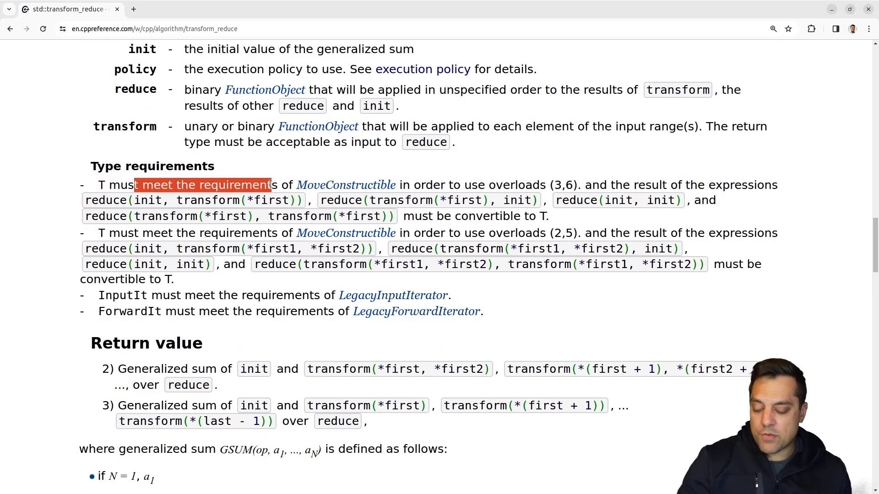
pyautogui.scroll(-3)
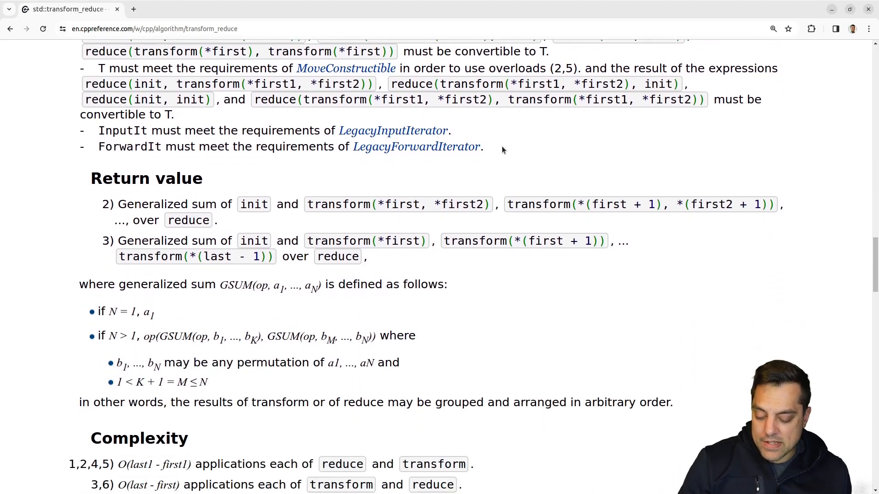
# Highlight the word 'reduce' in the Complexity entry
pyautogui.scroll(-3)
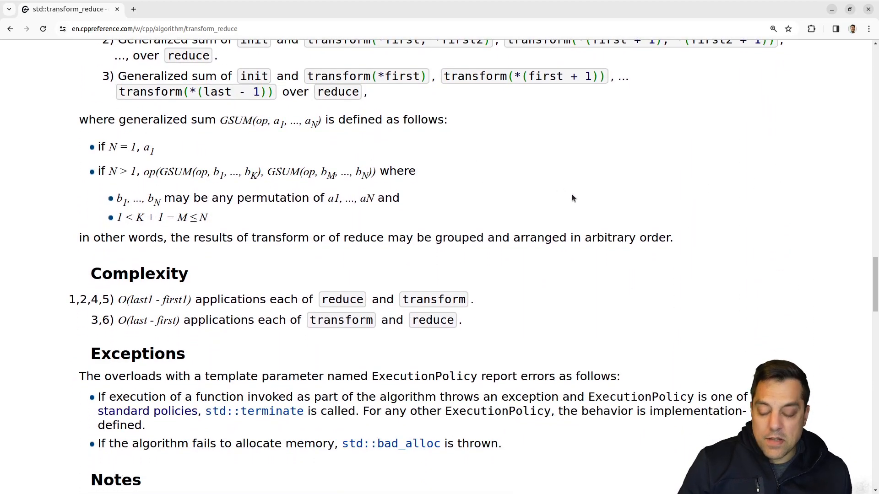
pyautogui.scroll(3)
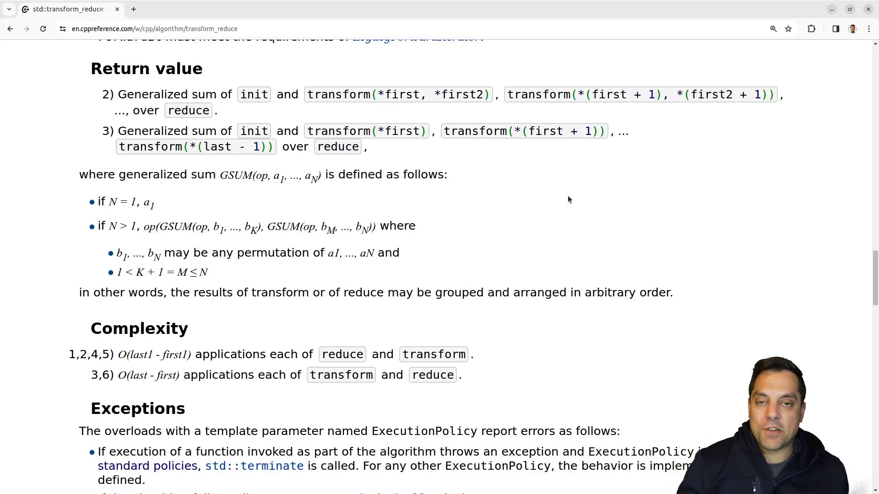
pyautogui.doubleClick(342, 354)
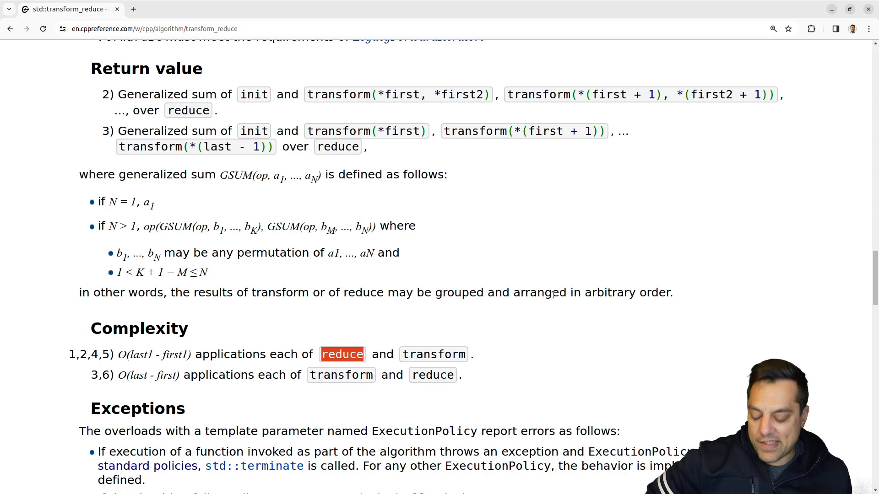
# Mark 'unary' in the Notes and scroll the Example code to the transform_reduce call
pyautogui.scroll(-3)
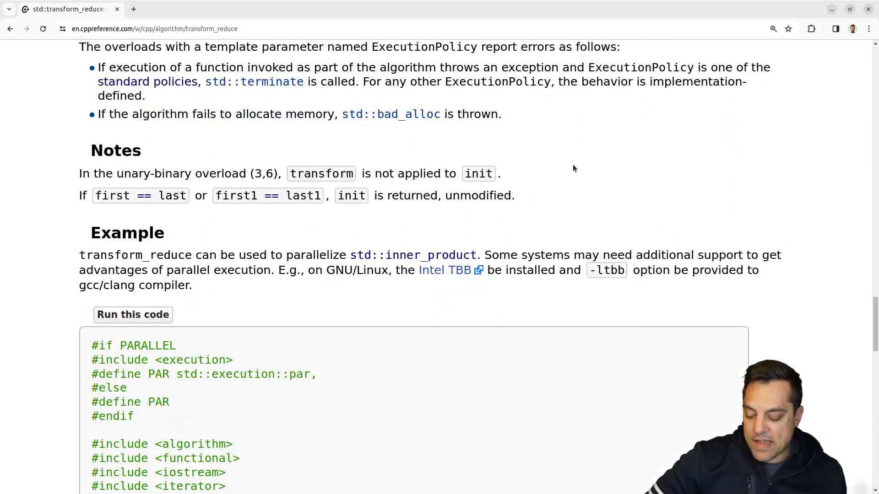
pyautogui.moveTo(537, 166)
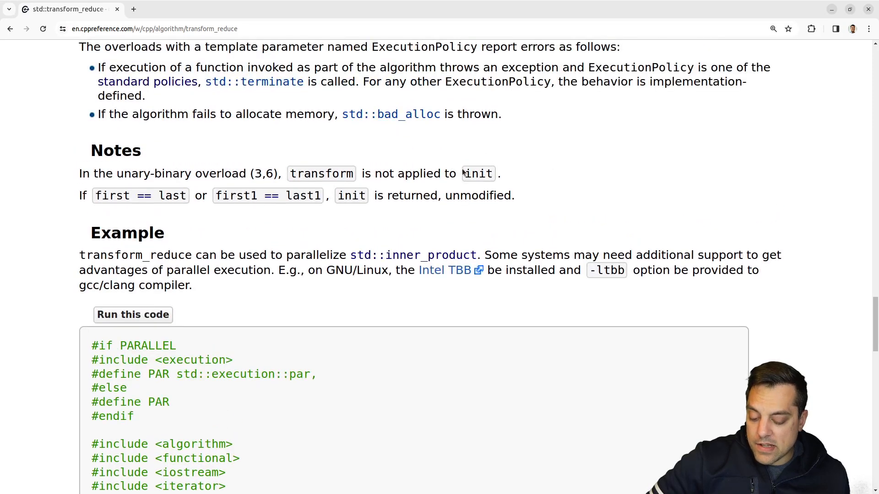
pyautogui.doubleClick(133, 173)
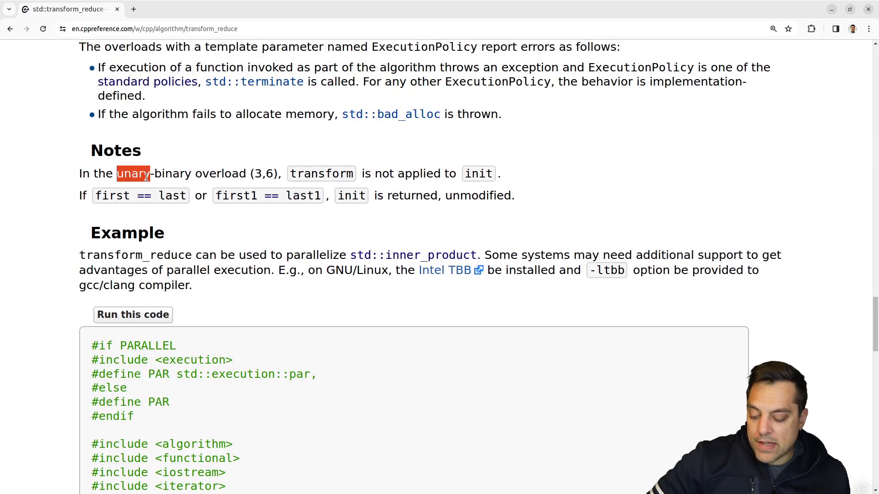
pyautogui.moveTo(338, 174)
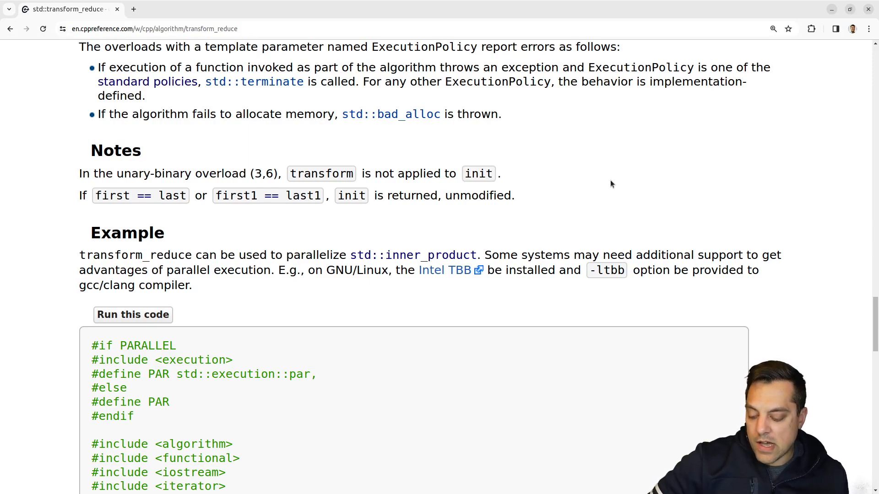
pyautogui.scroll(-3)
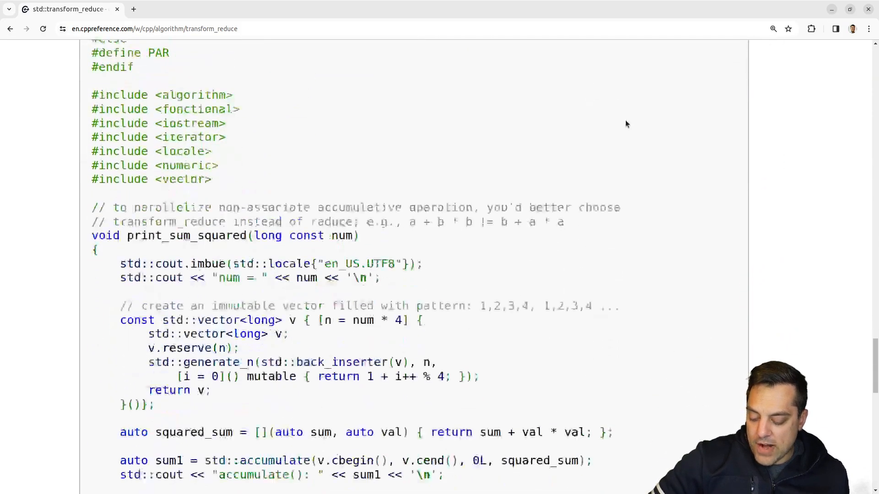
pyautogui.scroll(-3)
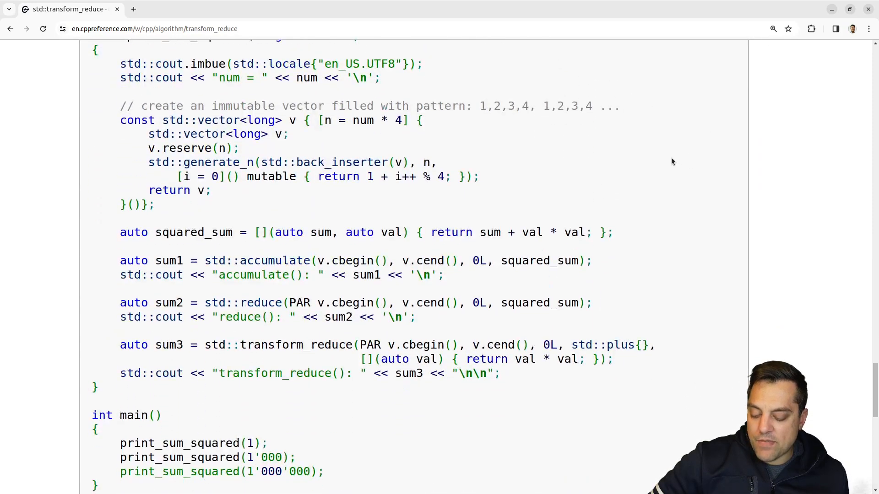
pyautogui.scroll(-3)
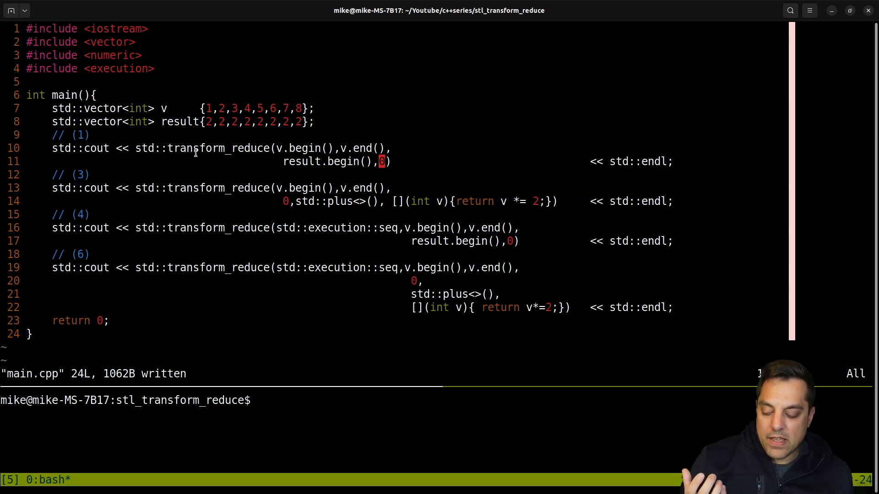
# Select the initial value 0 in the first transform_reduce call, overload (1)
pyautogui.doubleClick(217, 148)
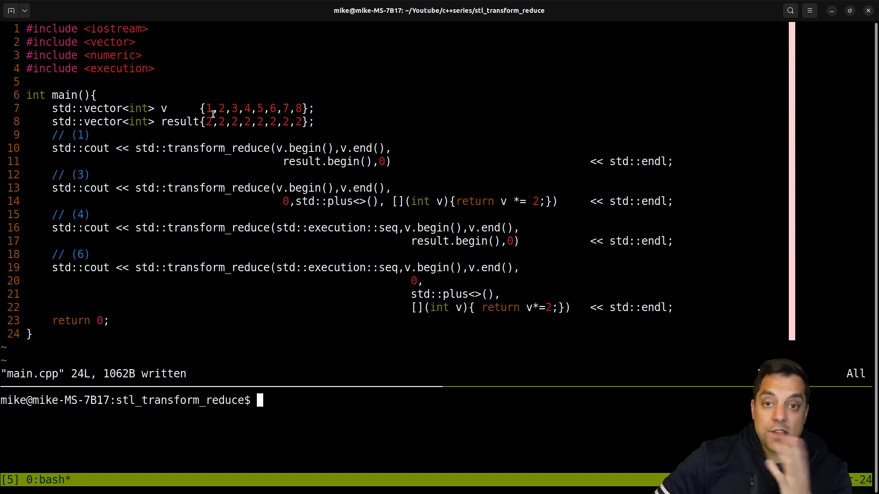
pyautogui.moveTo(648, 161)
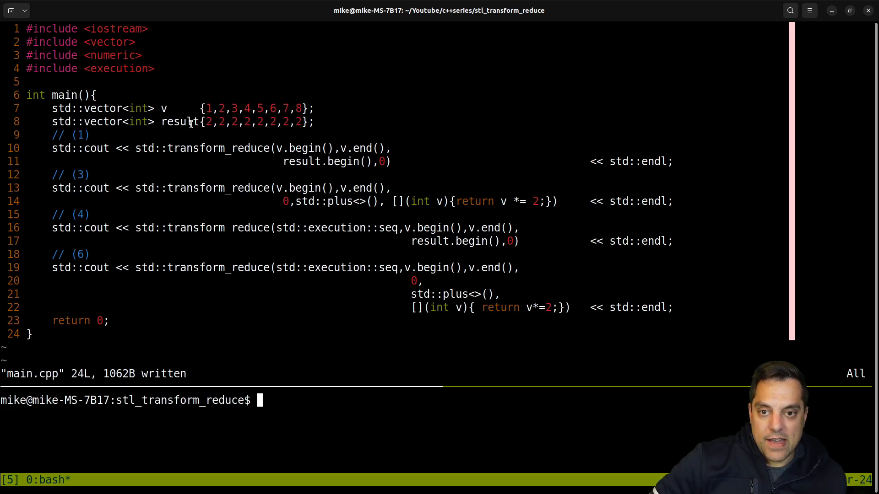
pyautogui.doubleClick(179, 121)
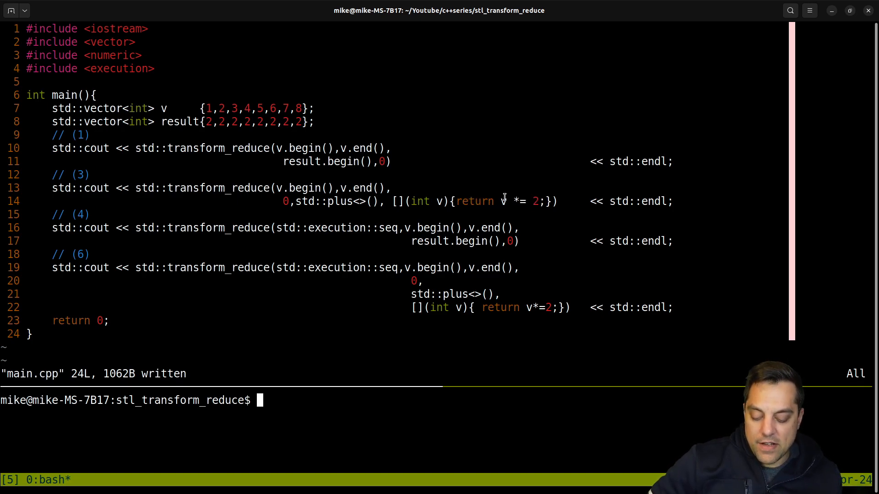
pyautogui.moveTo(482, 190)
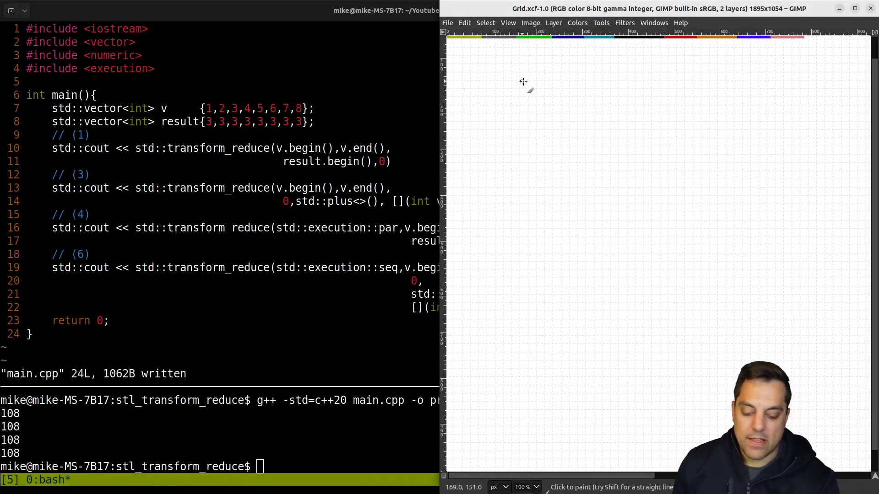
# Sketch the boxed array 1 to 8 with an arrow labelled *=3
pyautogui.moveTo(524, 81); pyautogui.dragTo(736, 104)
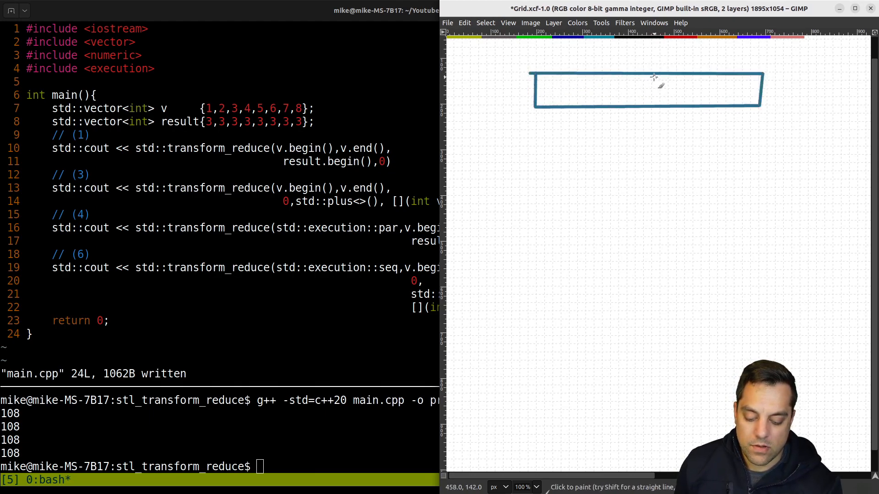
pyautogui.moveTo(585, 73); pyautogui.dragTo(585, 109)
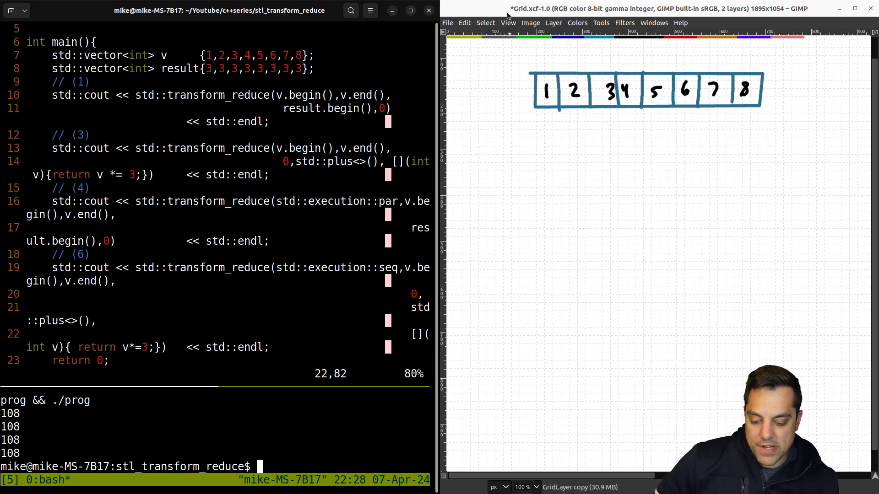
pyautogui.moveTo(547, 121); pyautogui.dragTo(547, 168)
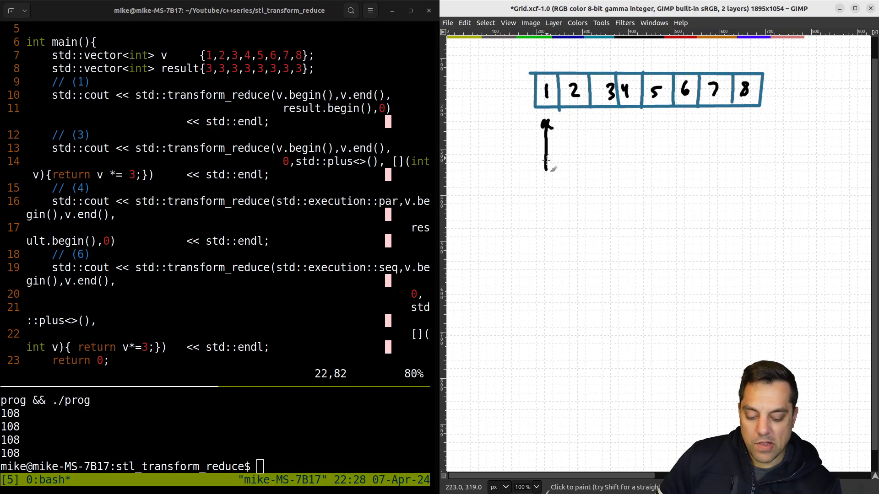
pyautogui.moveTo(527, 188); pyautogui.dragTo(563, 191)
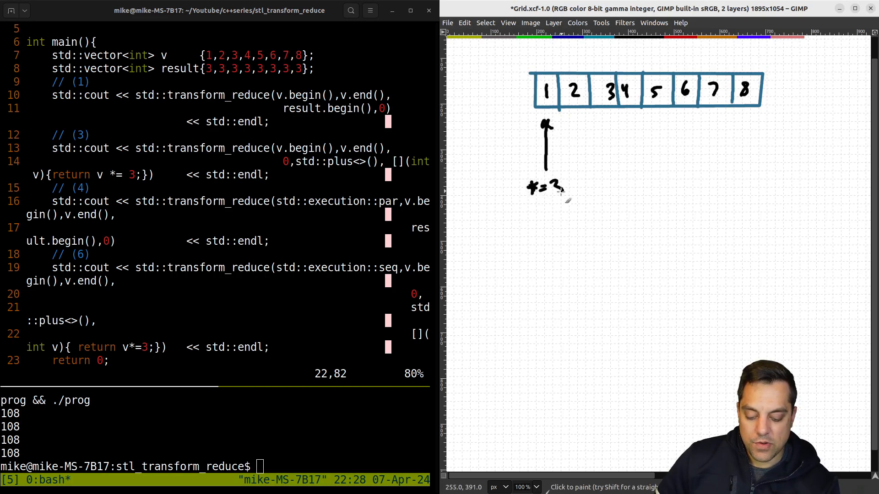
pyautogui.moveTo(598, 91)
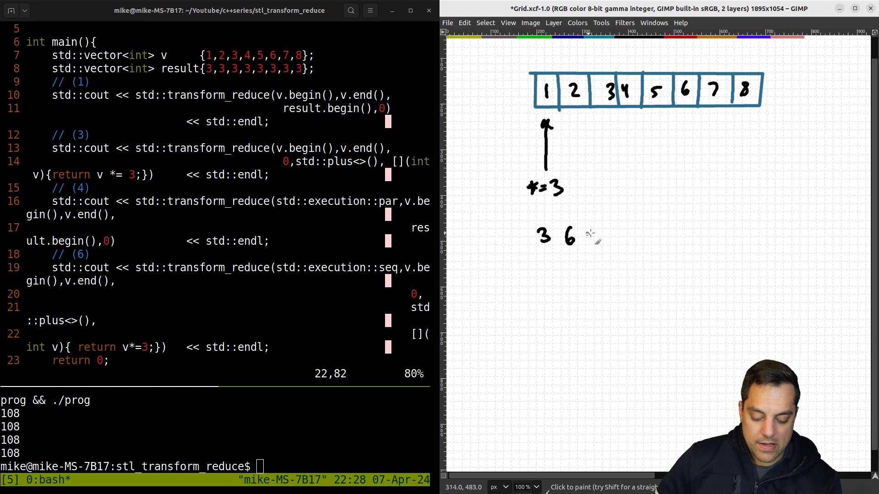
# Write the tripled values 3, 6, 9 … 24 in a second boxed row
pyautogui.moveTo(589, 234); pyautogui.dragTo(631, 238)
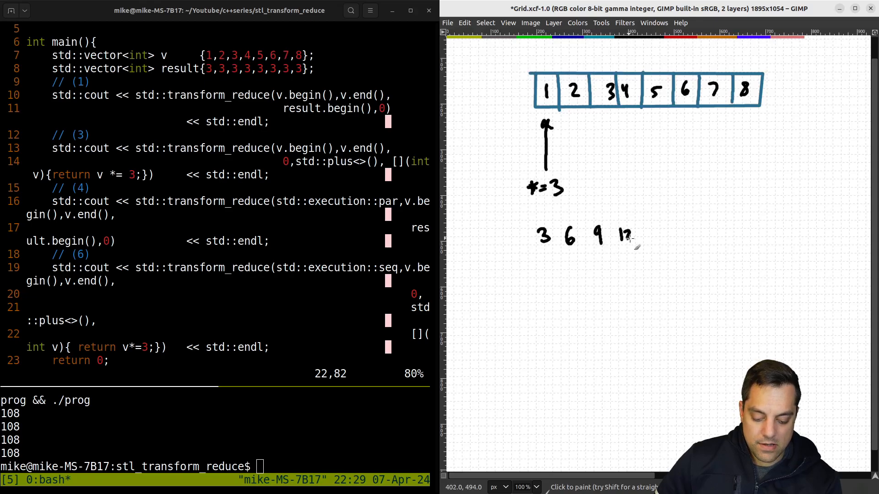
pyautogui.moveTo(649, 234); pyautogui.dragTo(695, 234)
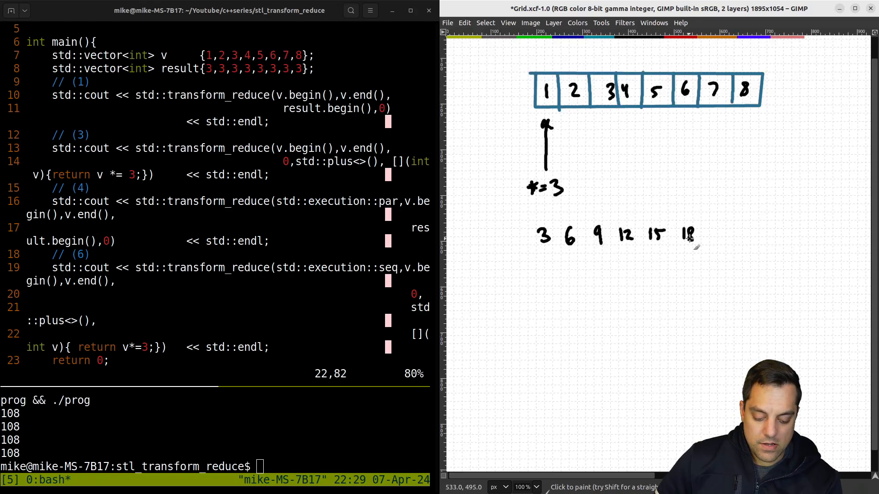
pyautogui.moveTo(717, 235); pyautogui.dragTo(762, 235)
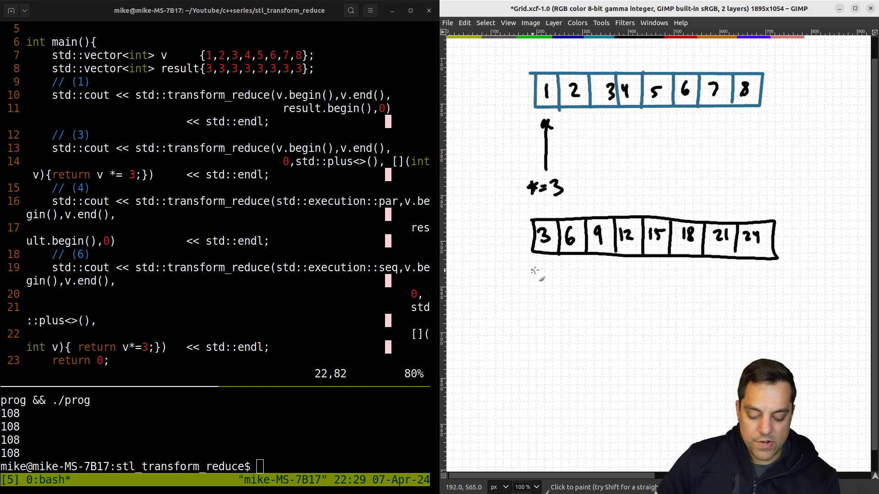
# Bracket 3 and 6 into 9, then combine the two 9s into 18
pyautogui.moveTo(544, 267); pyautogui.dragTo(572, 280)
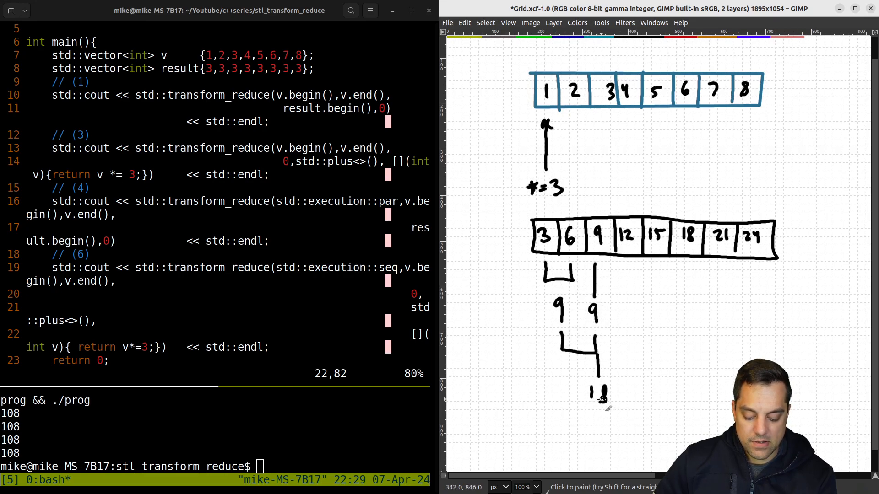
pyautogui.moveTo(627, 266); pyautogui.dragTo(627, 364)
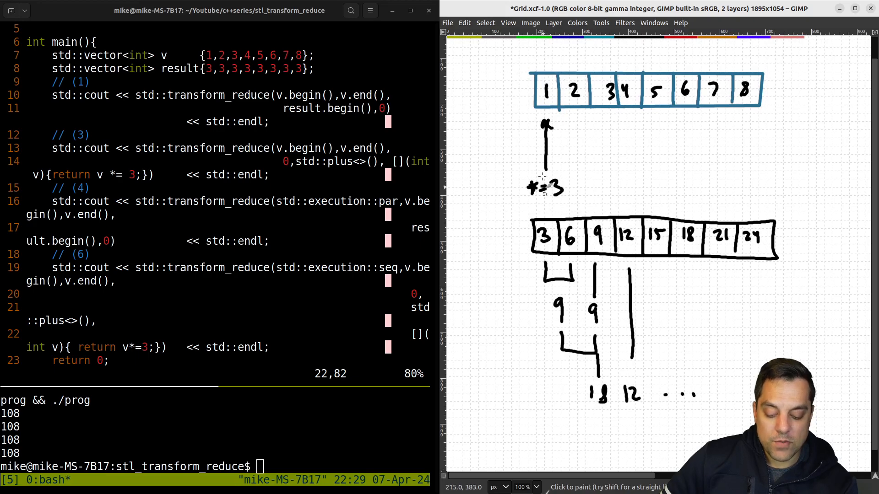
pyautogui.moveTo(541, 171)
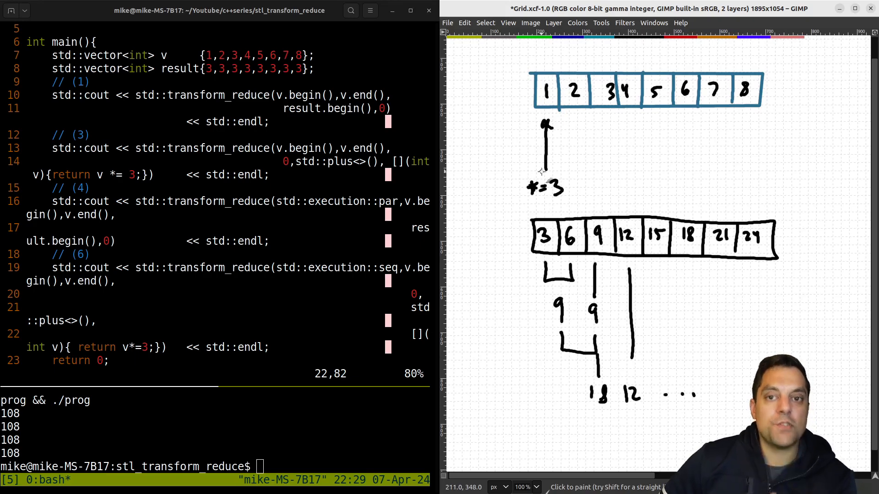
pyautogui.moveTo(501, 209)
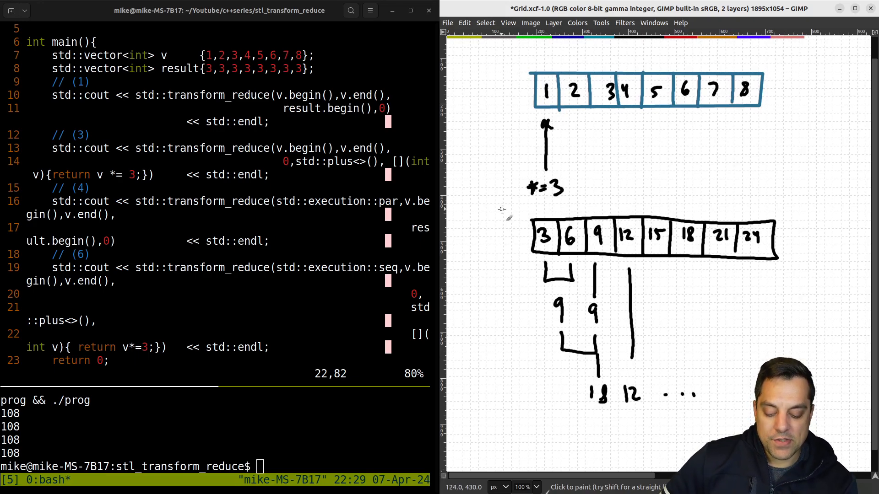
pyautogui.moveTo(512, 193)
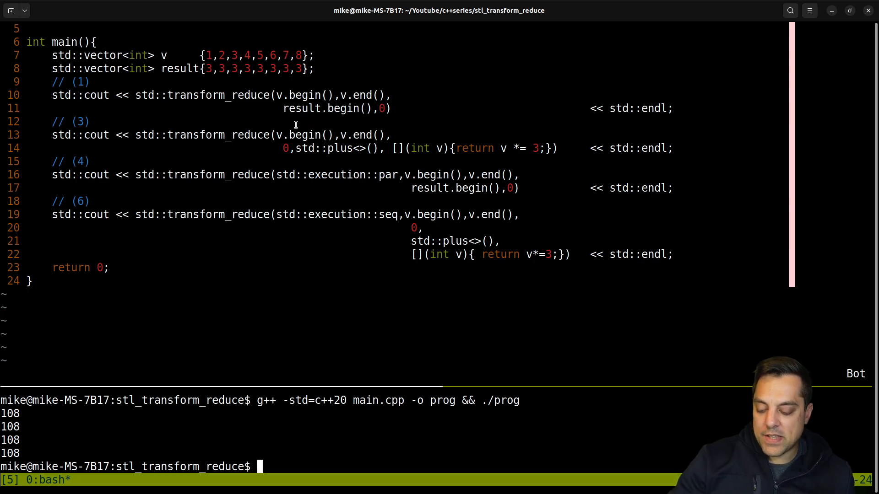
# Select transform_reduce on line 13 of main.cpp to look it up
pyautogui.doubleClick(217, 134)
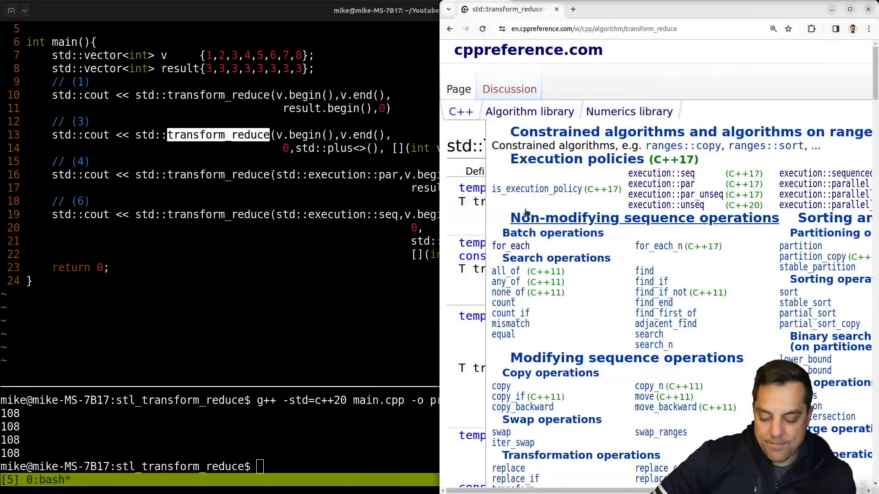
# Scroll the std::transform_reduce page down to the signatures of overloads (2) and (3)
pyautogui.scroll(-3)
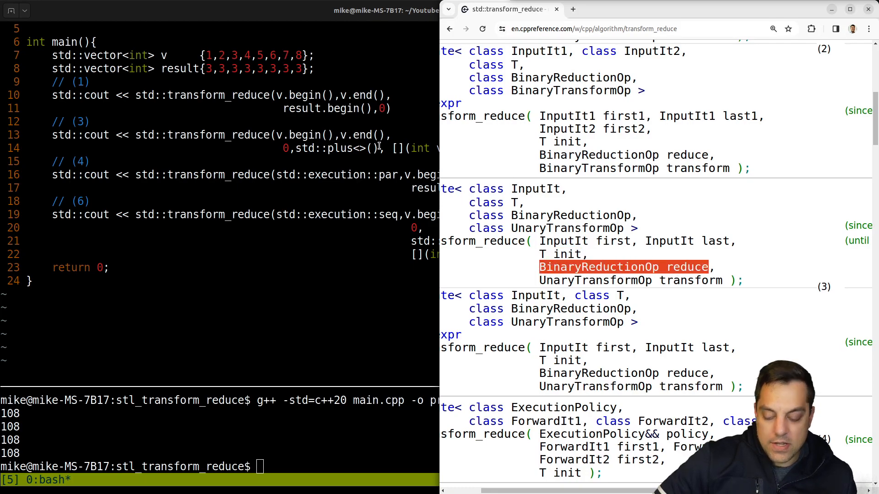
pyautogui.moveTo(382, 153)
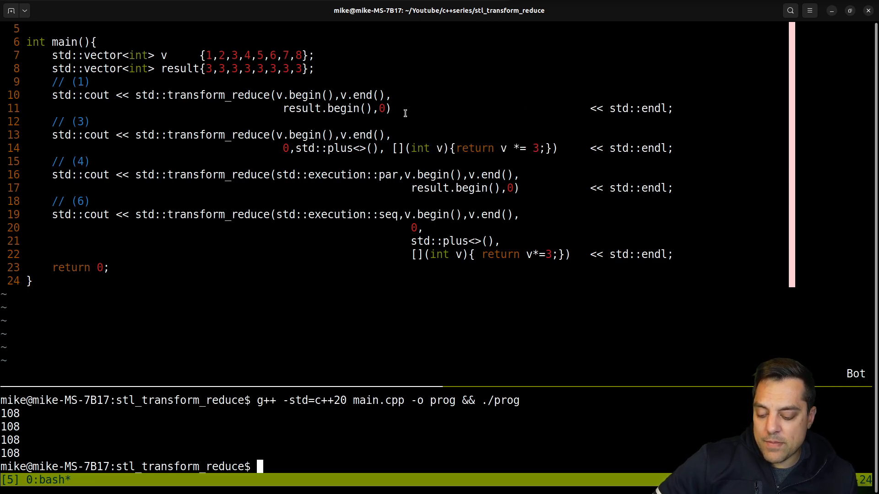
# Maximize the Vim terminal showing main.cpp and its four 108 outputs
pyautogui.doubleClick(217, 95)
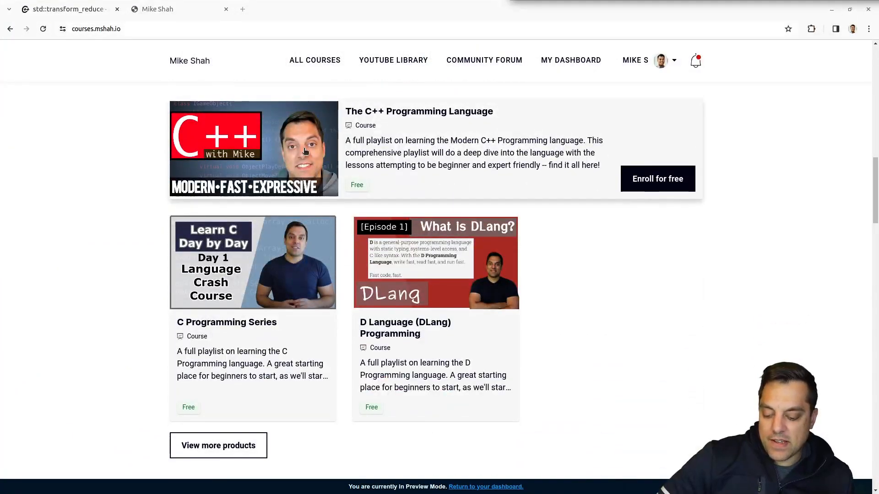
pyautogui.moveTo(304, 151)
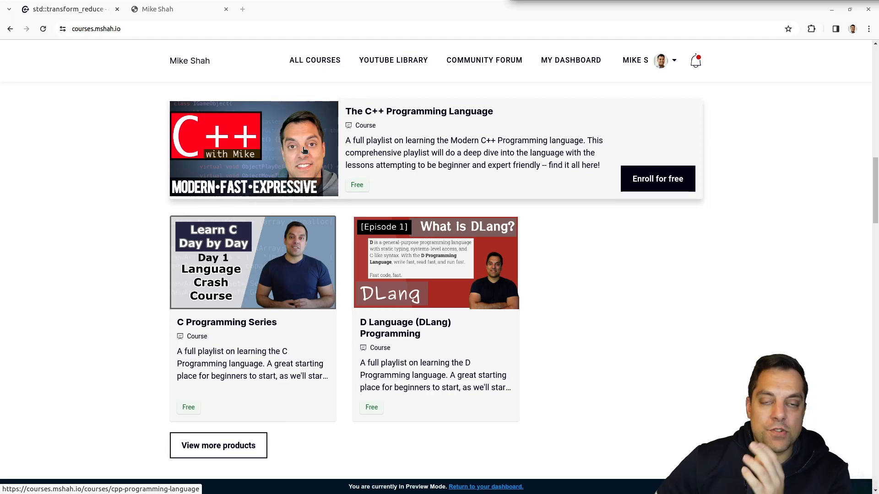
pyautogui.moveTo(121, 143)
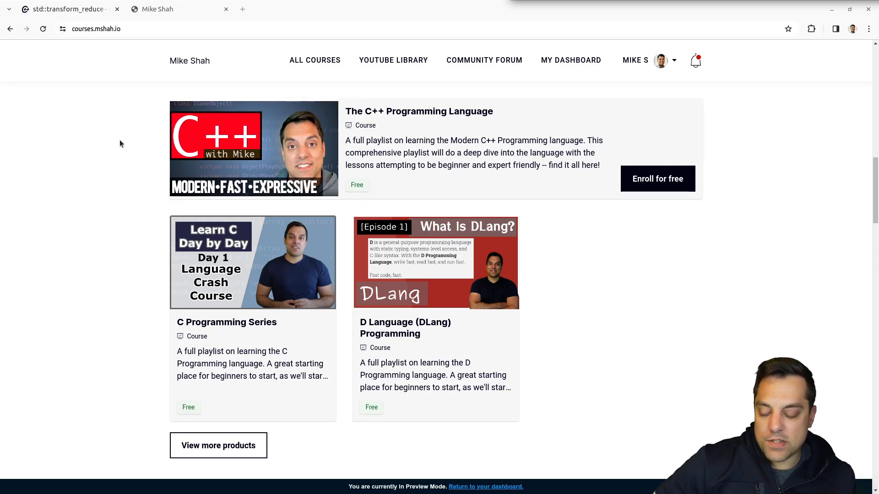